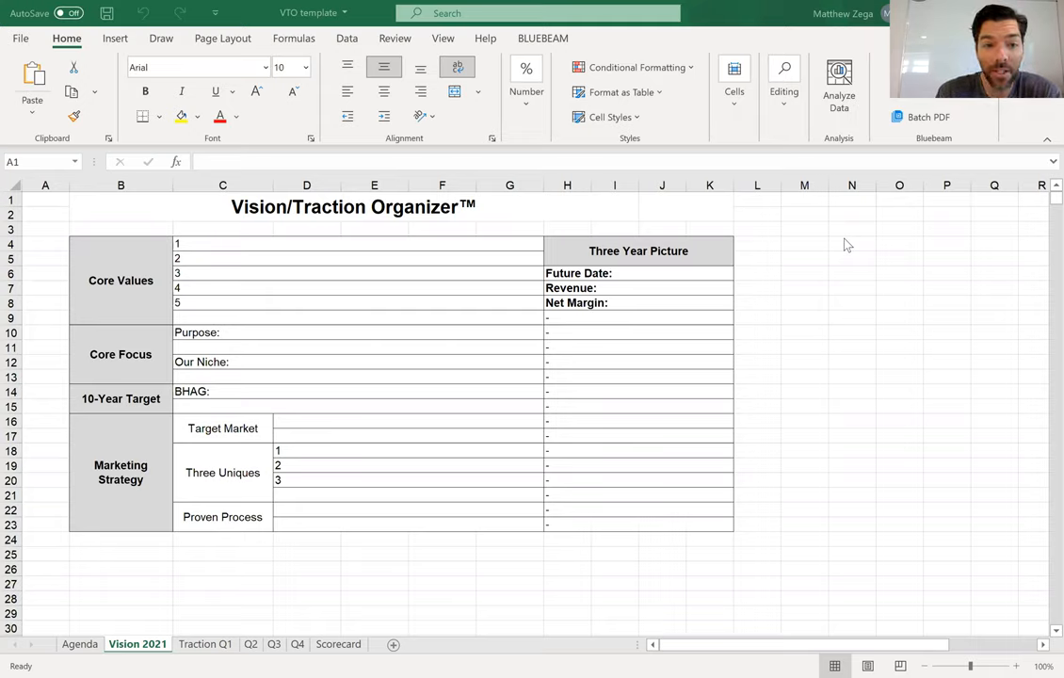
mouse_move(152, 593)
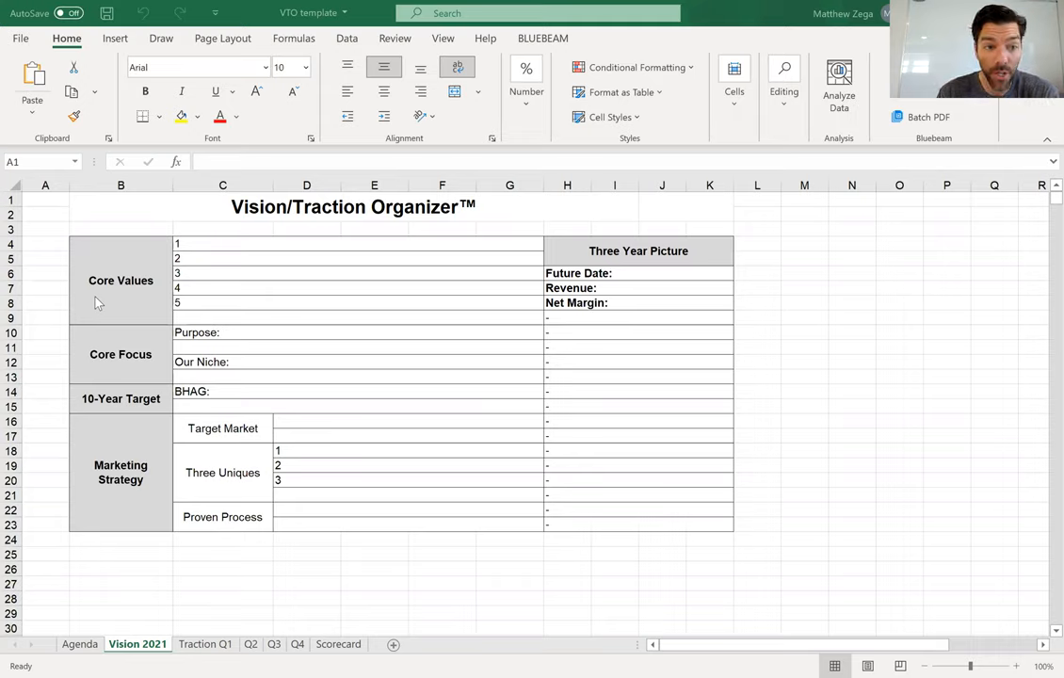
mouse_move(95, 356)
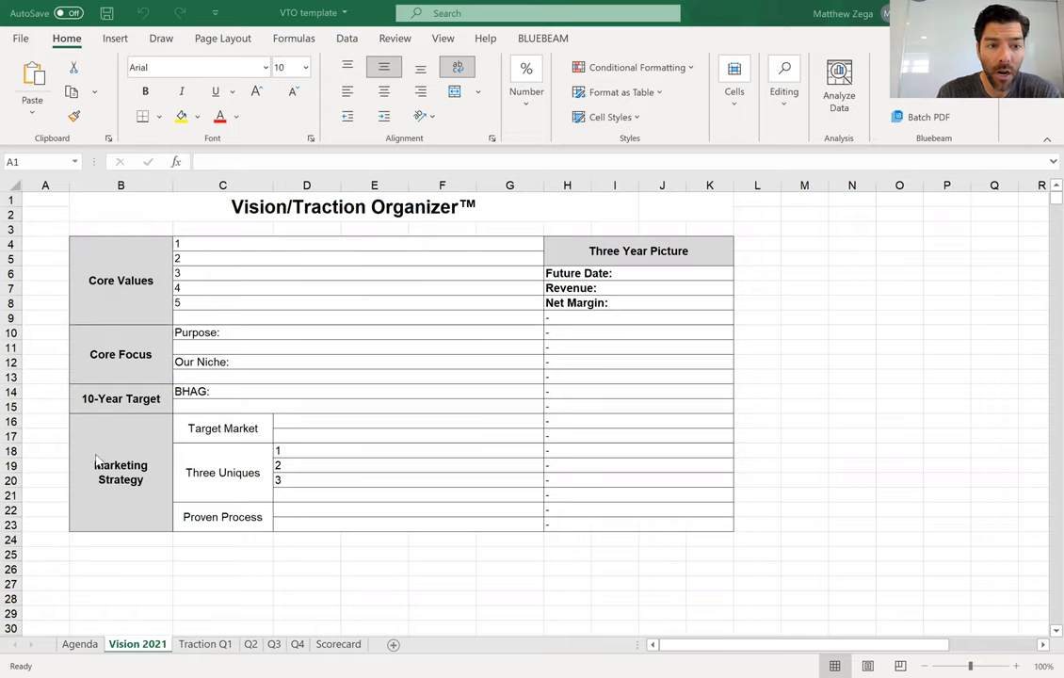
mouse_move(573, 255)
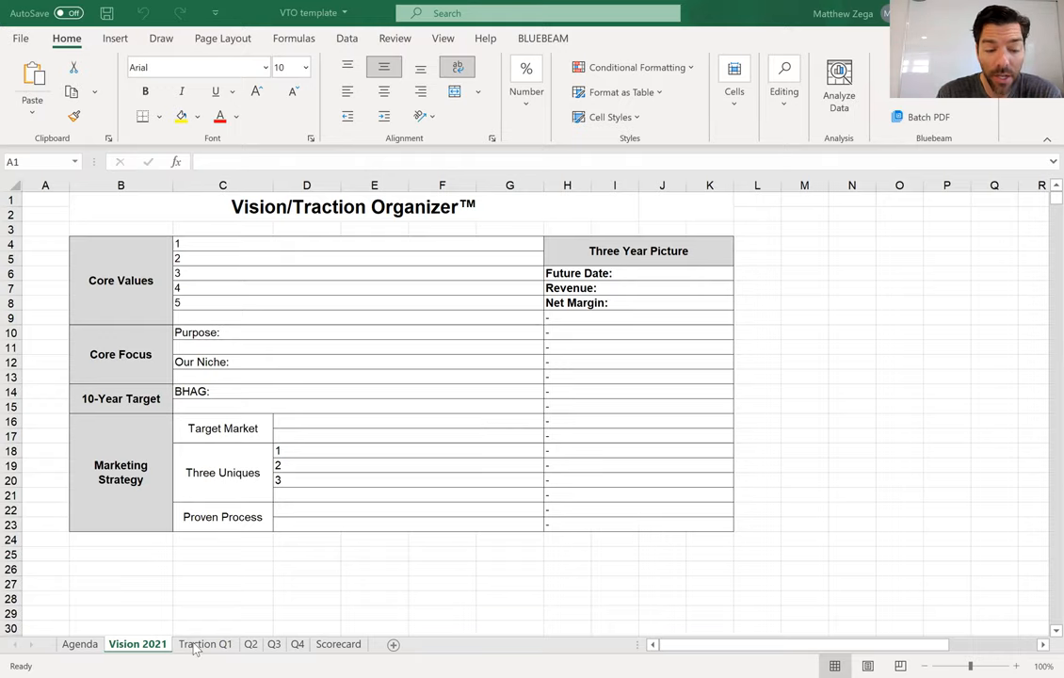
- Open the Traction Q1 sheet and scroll down through its 1 Year Plan and Rocks sections
left_click(45, 199)
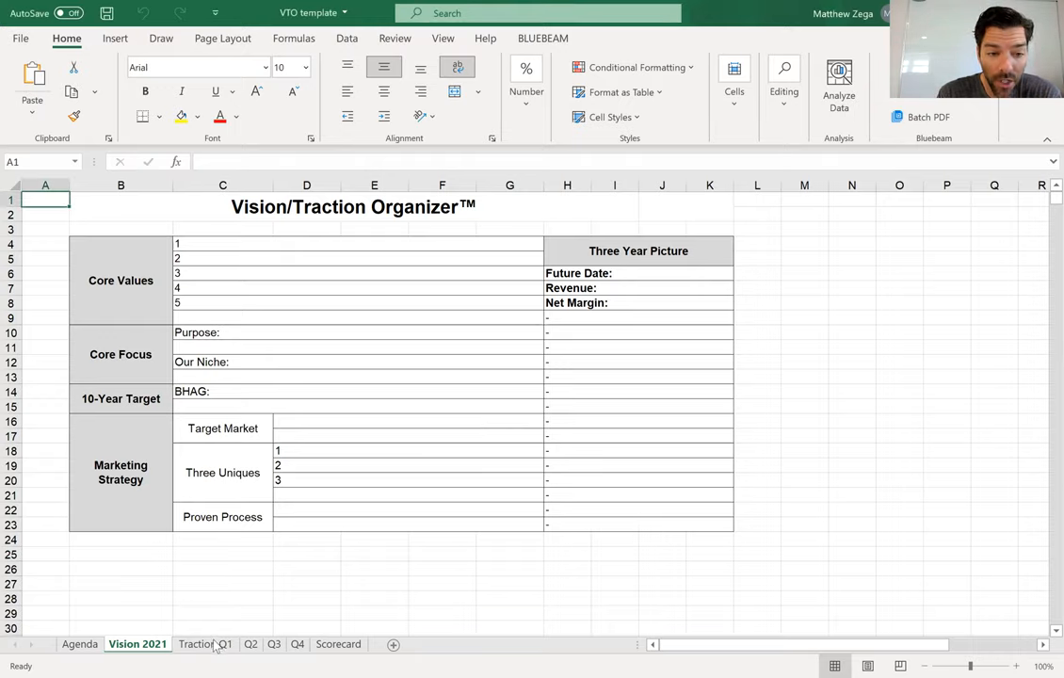
left_click(204, 644)
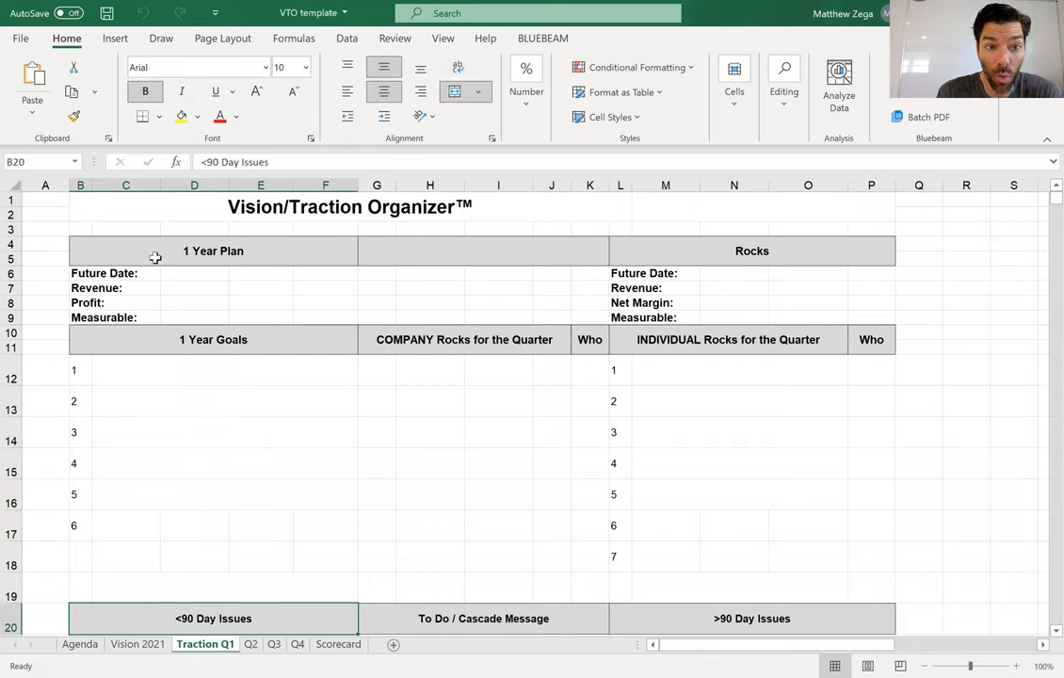
mouse_move(741, 249)
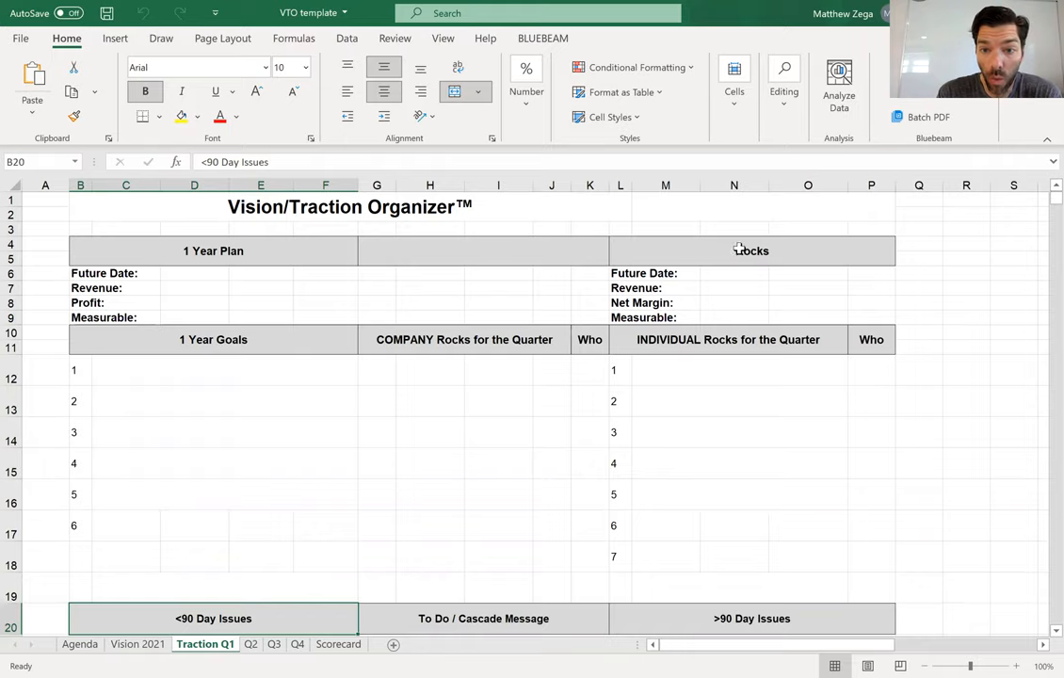
scroll("down", 3)
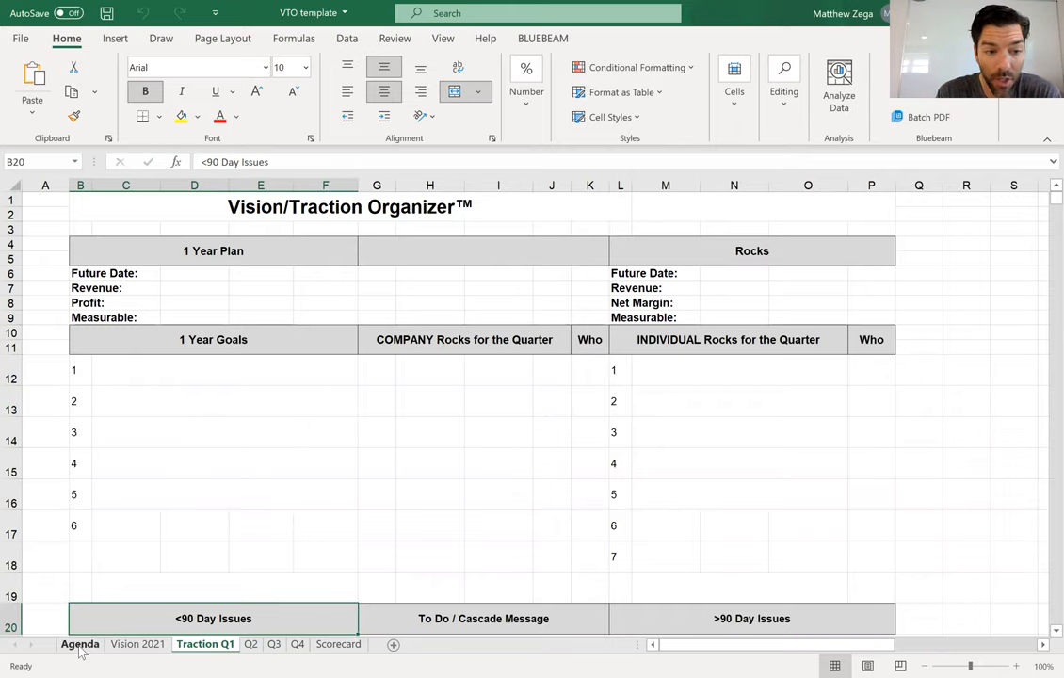
- Show the Agenda sheet with Segue, Scorecard, Rock Review and IDS time allotments
left_click(80, 644)
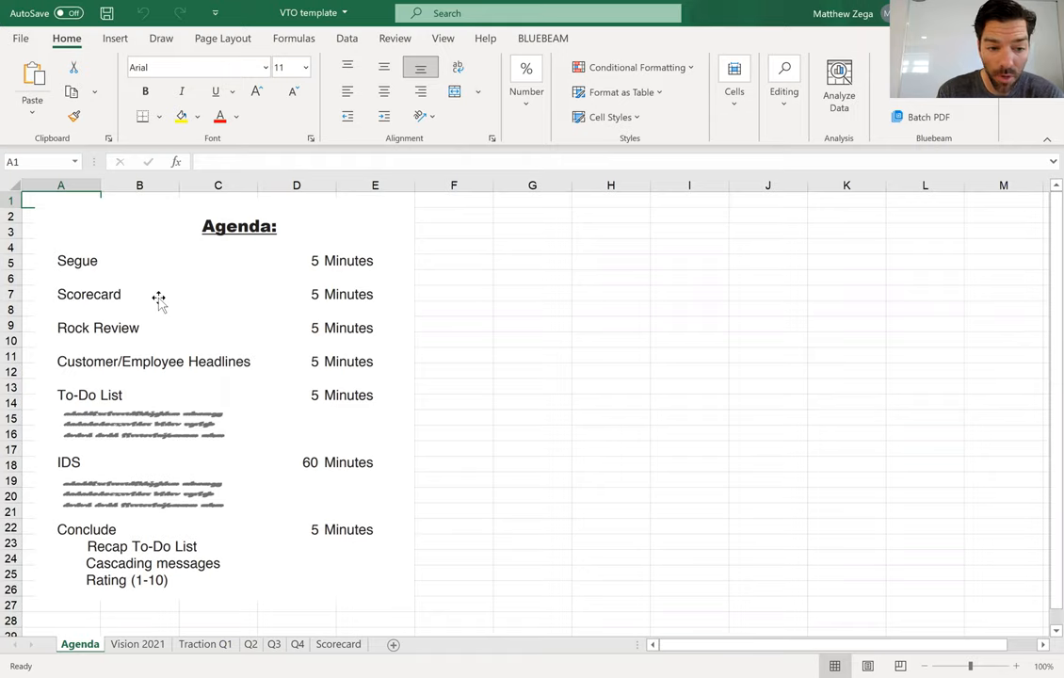
left_click(338, 644)
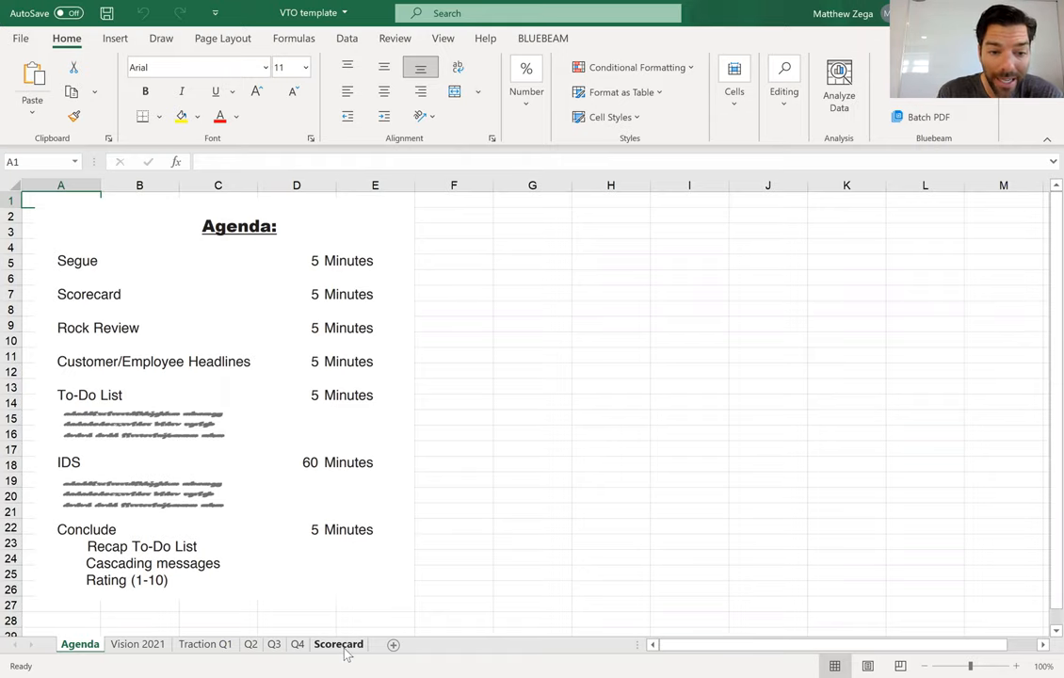
- On the Scorecard sheet, select the Apr 26 values in G3 and the red-shaded 68 in G4
left_click(338, 644)
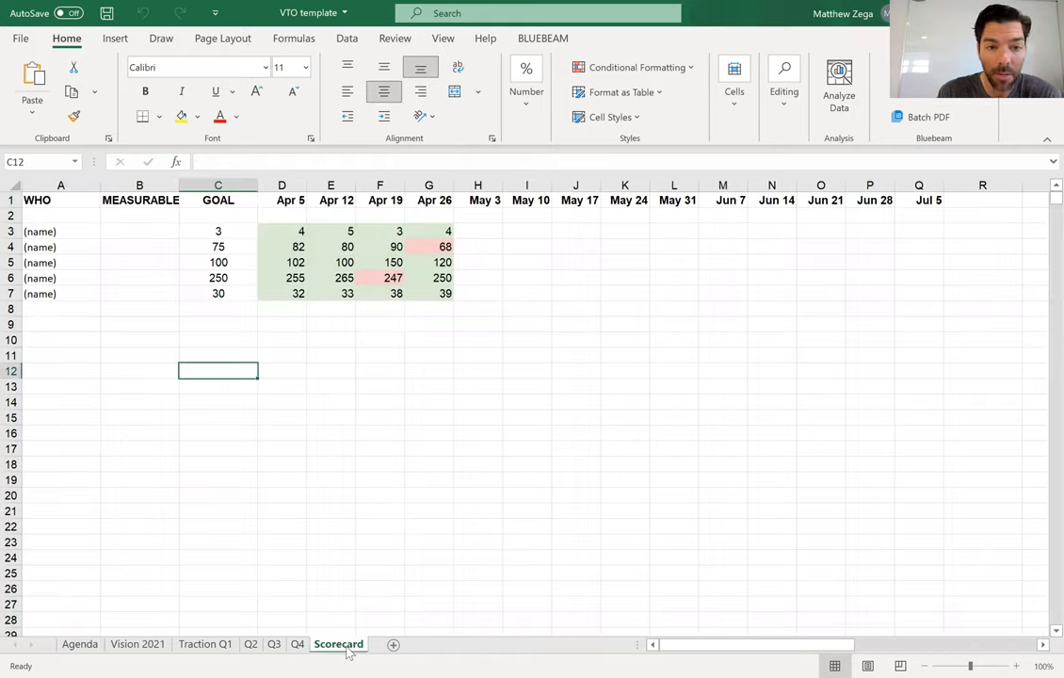
mouse_move(234, 488)
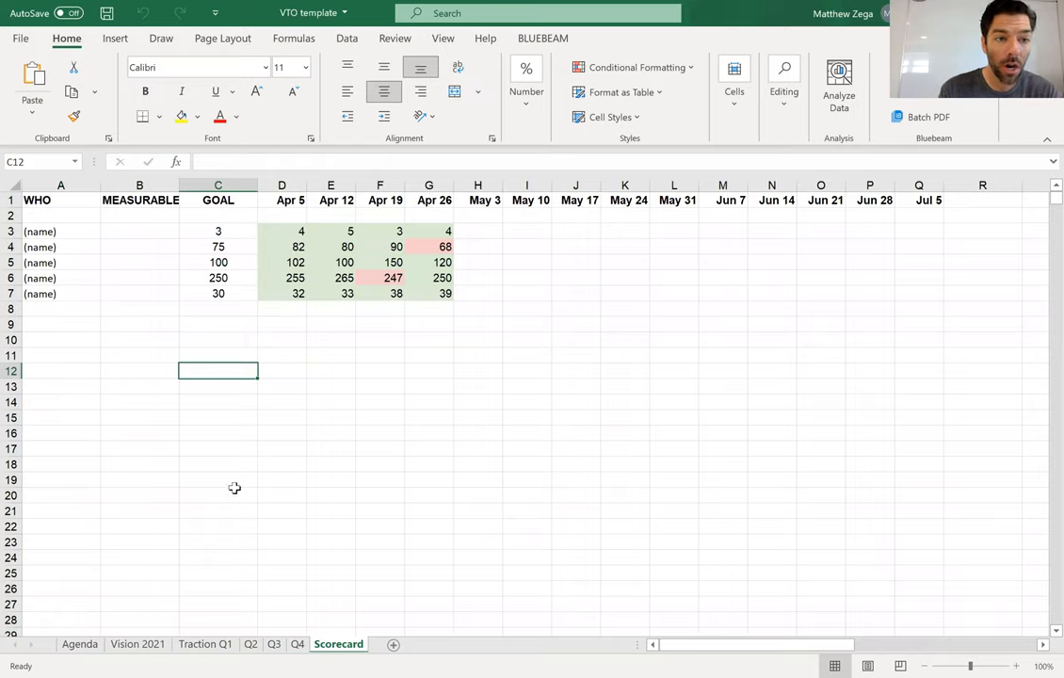
mouse_move(66, 263)
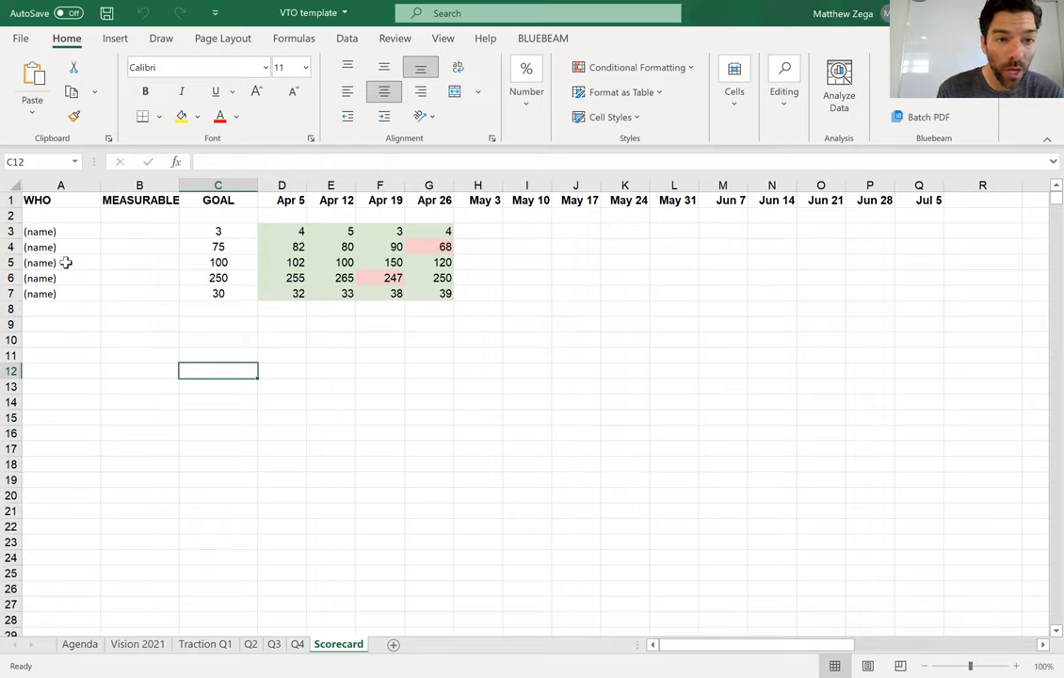
mouse_move(129, 270)
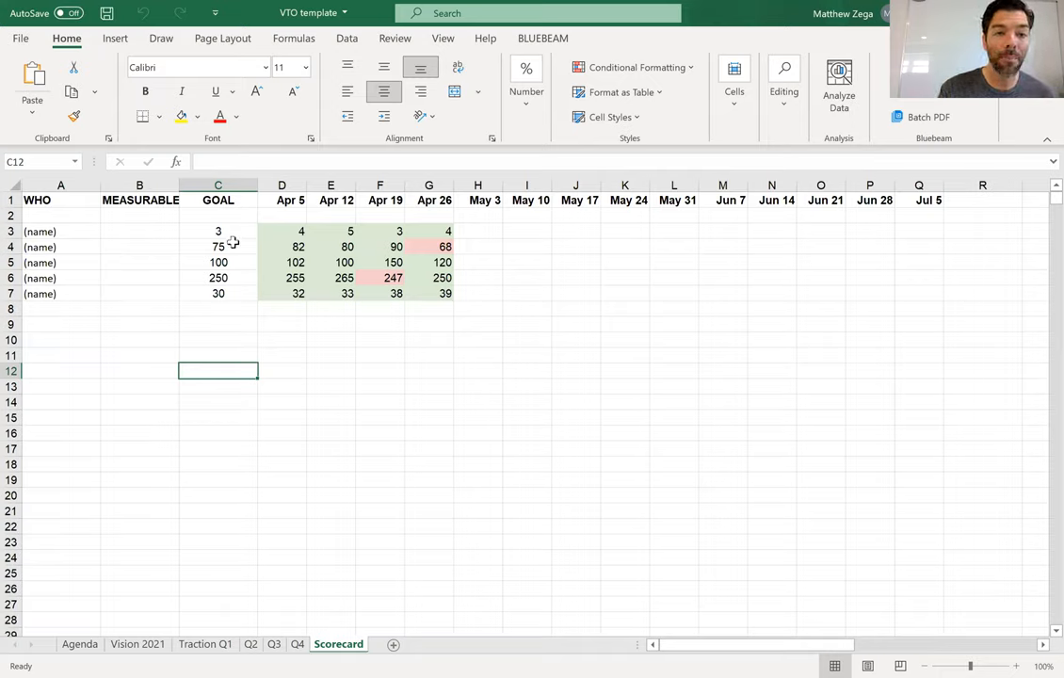
mouse_move(412, 273)
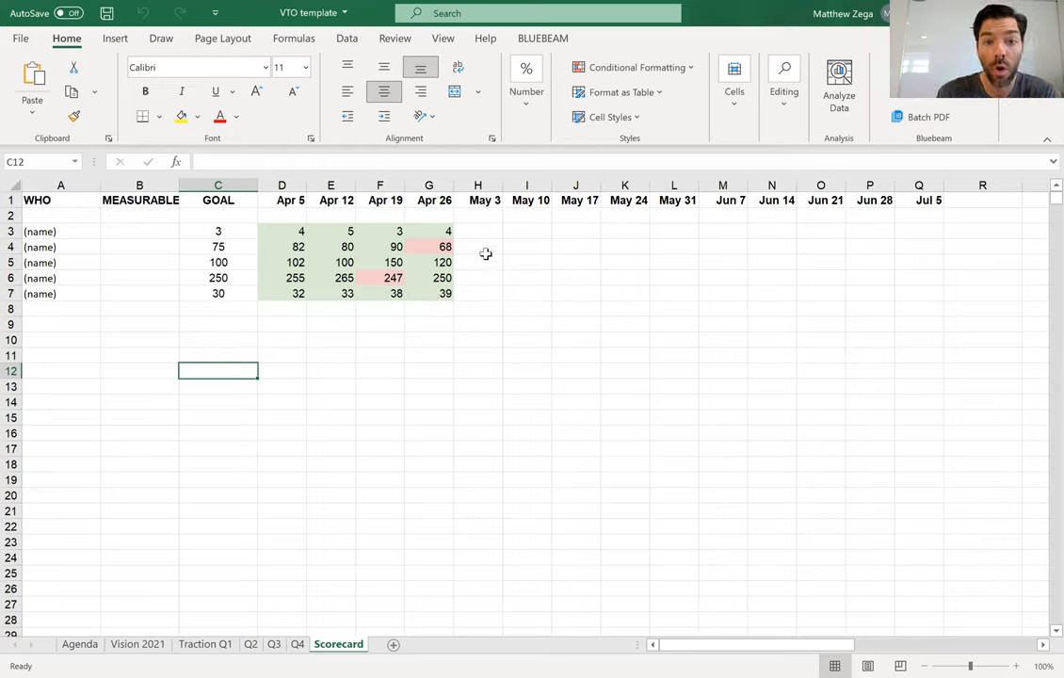
left_click(428, 231)
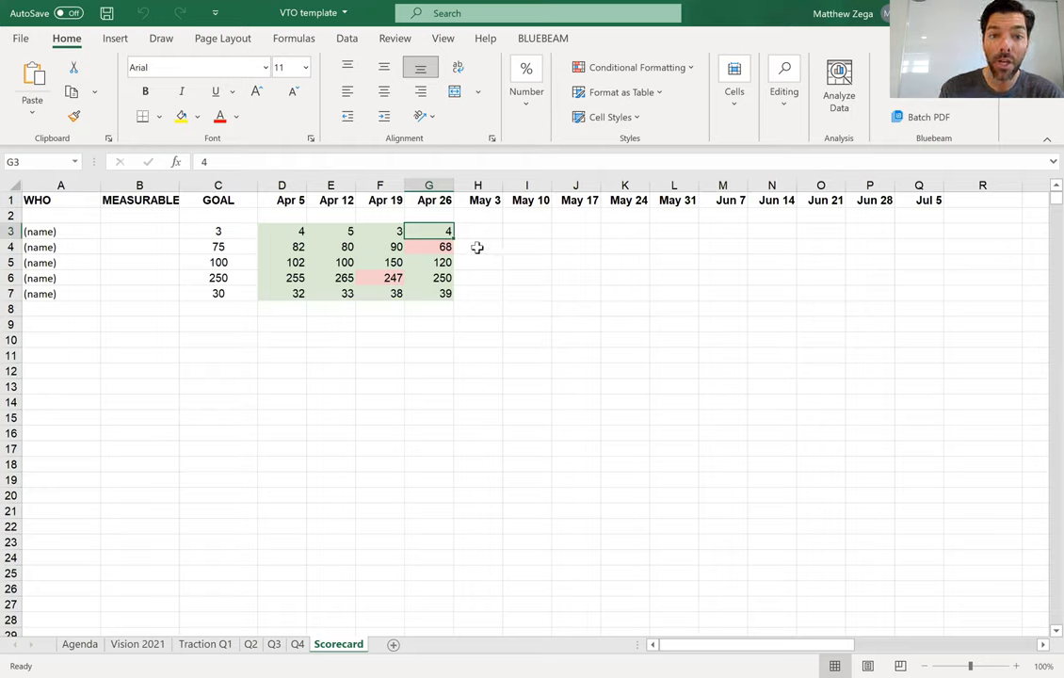
left_click(430, 247)
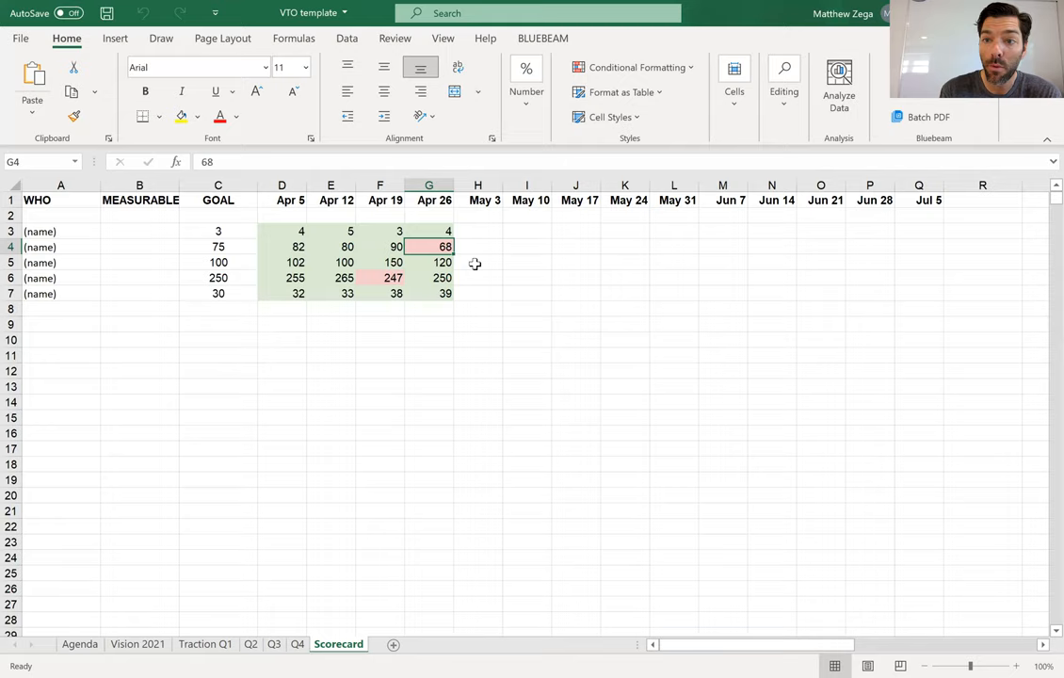
mouse_move(223, 630)
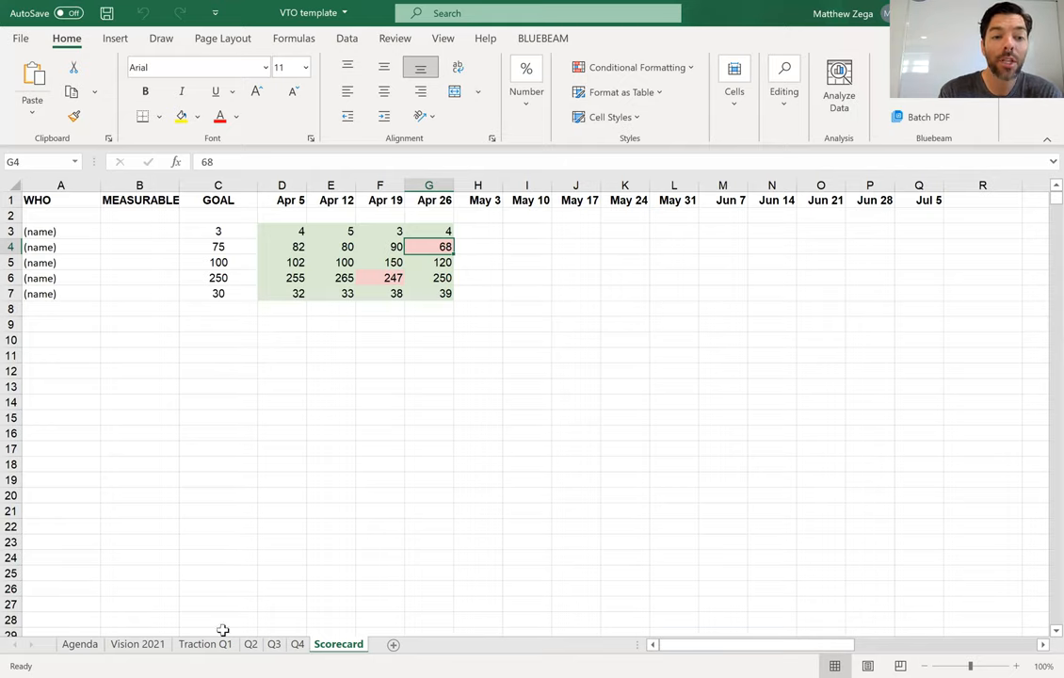
- Return to Traction Q1, scroll to the issues lists, and select cells C21 and M21
left_click(204, 643)
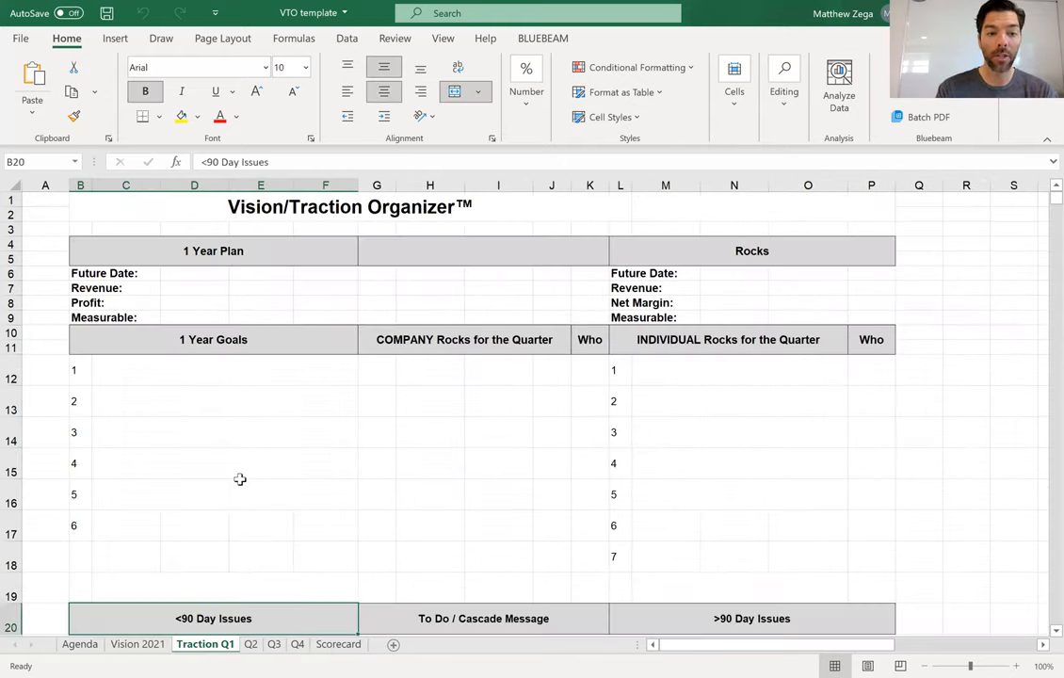
scroll("down", 3)
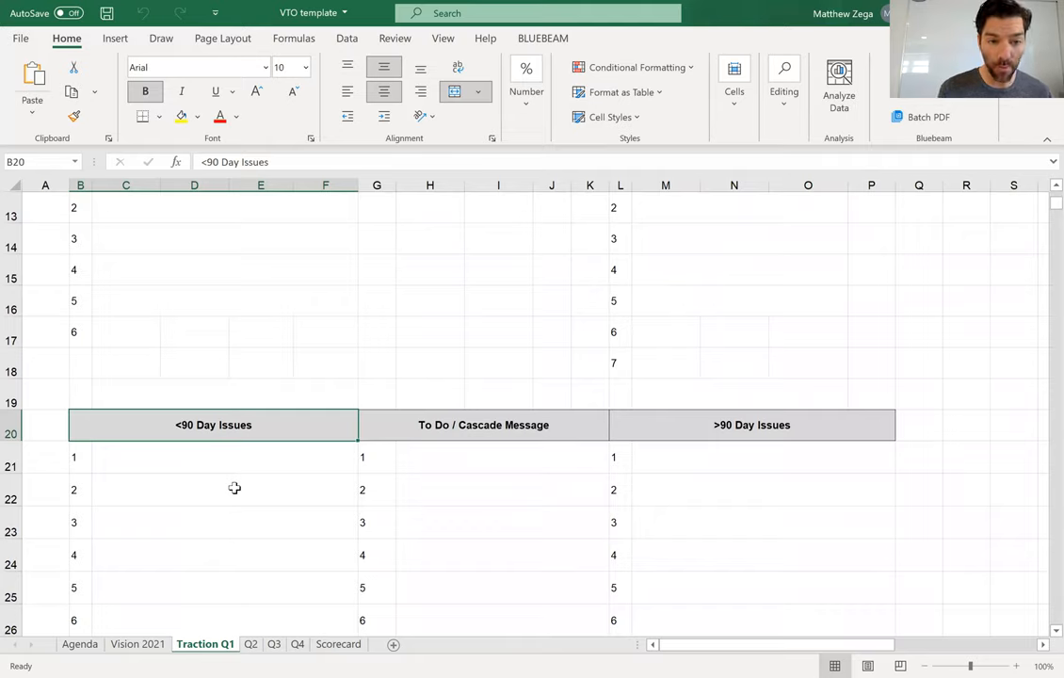
mouse_move(138, 422)
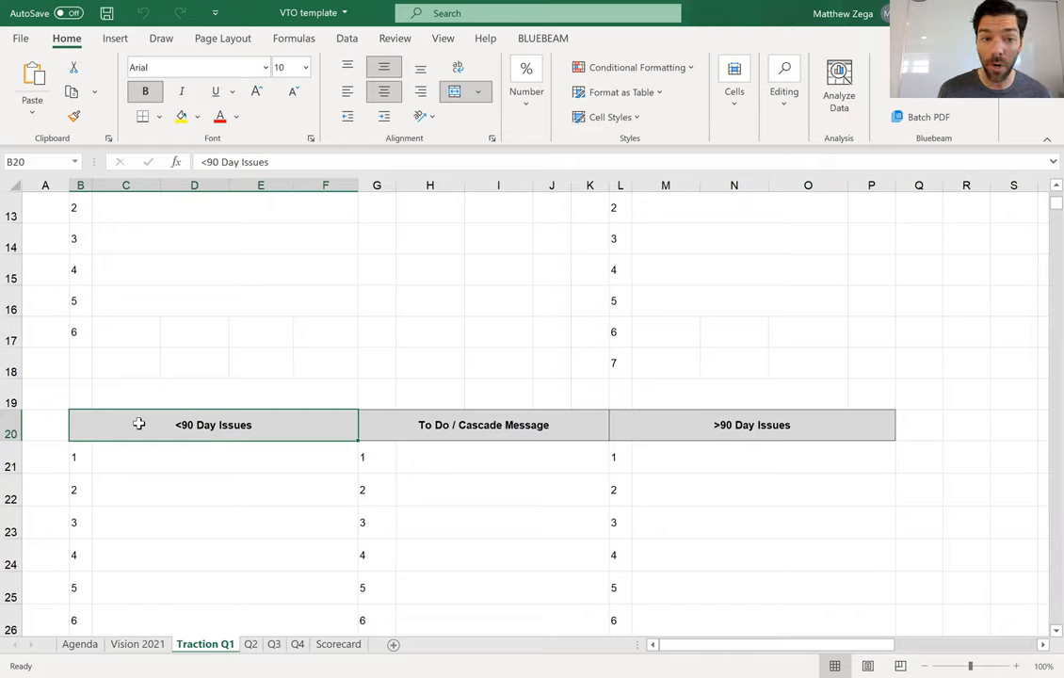
left_click(153, 457)
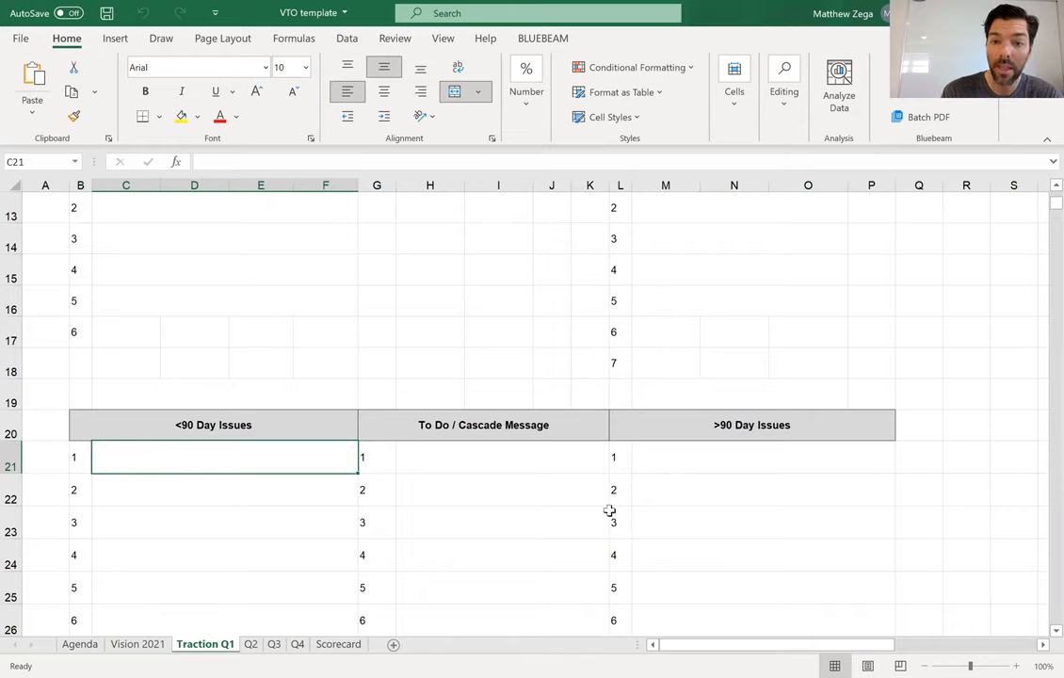
left_click(763, 457)
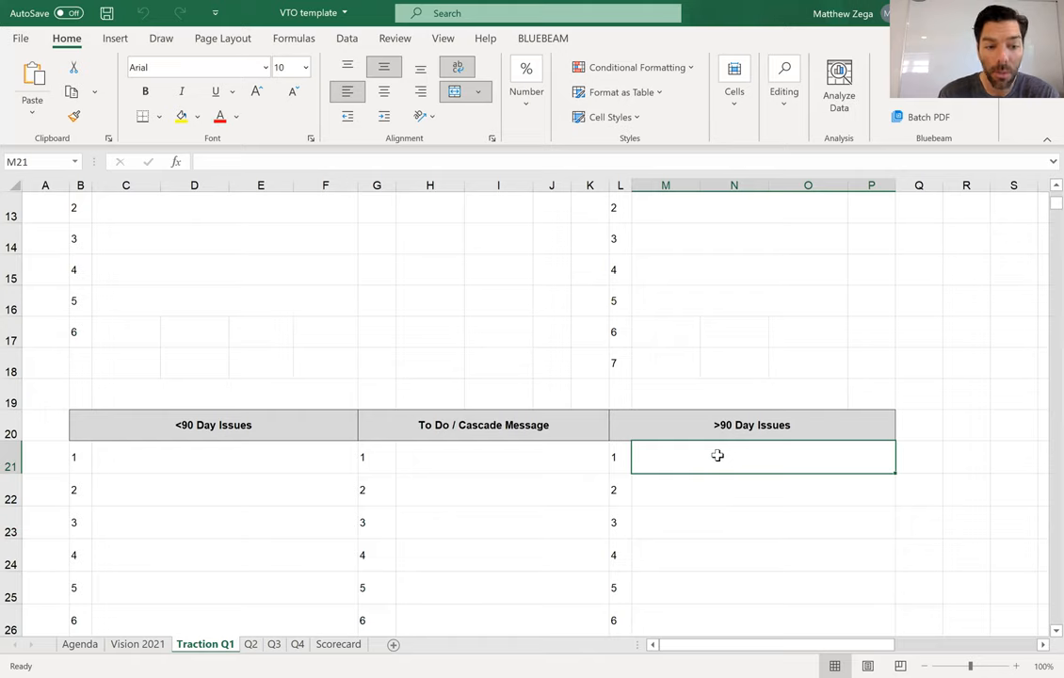
left_click(79, 644)
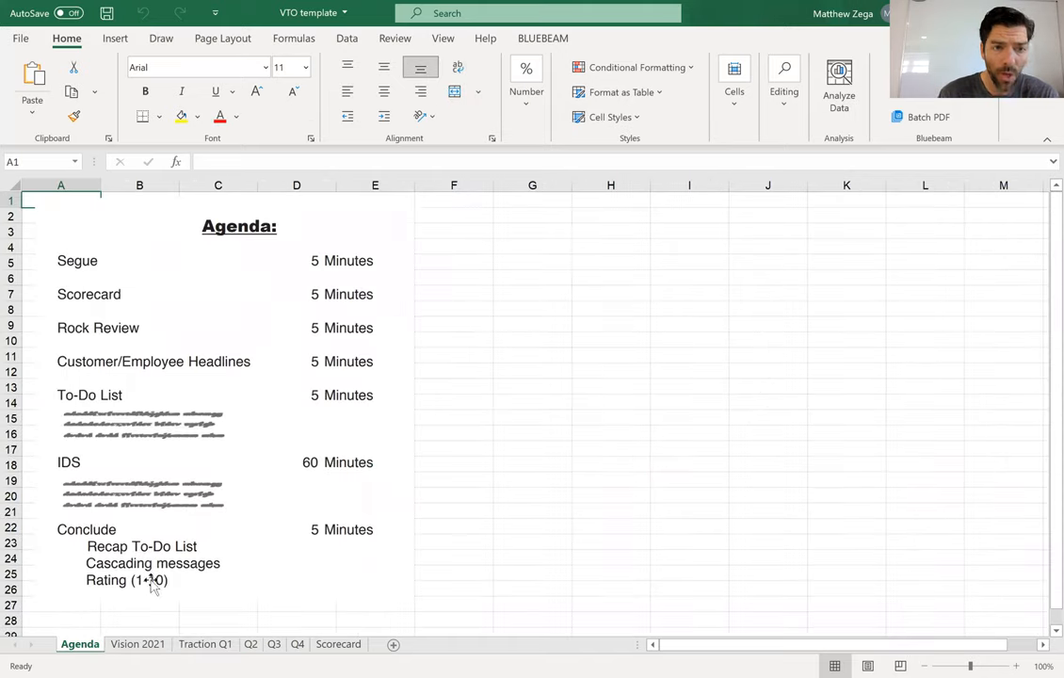
mouse_move(444, 522)
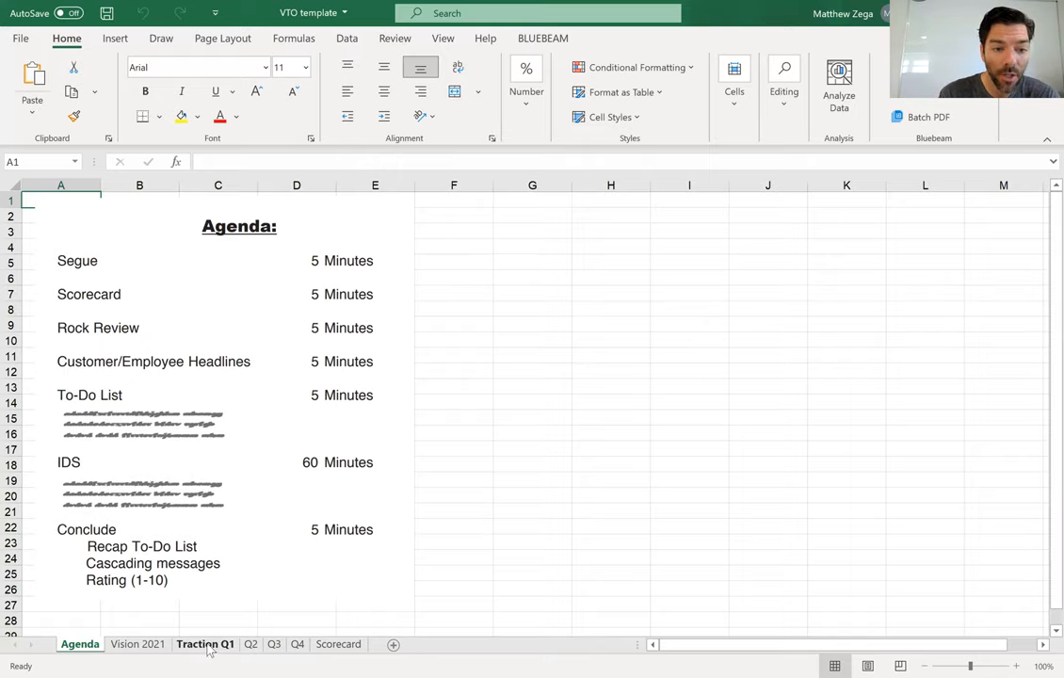
left_click(205, 644)
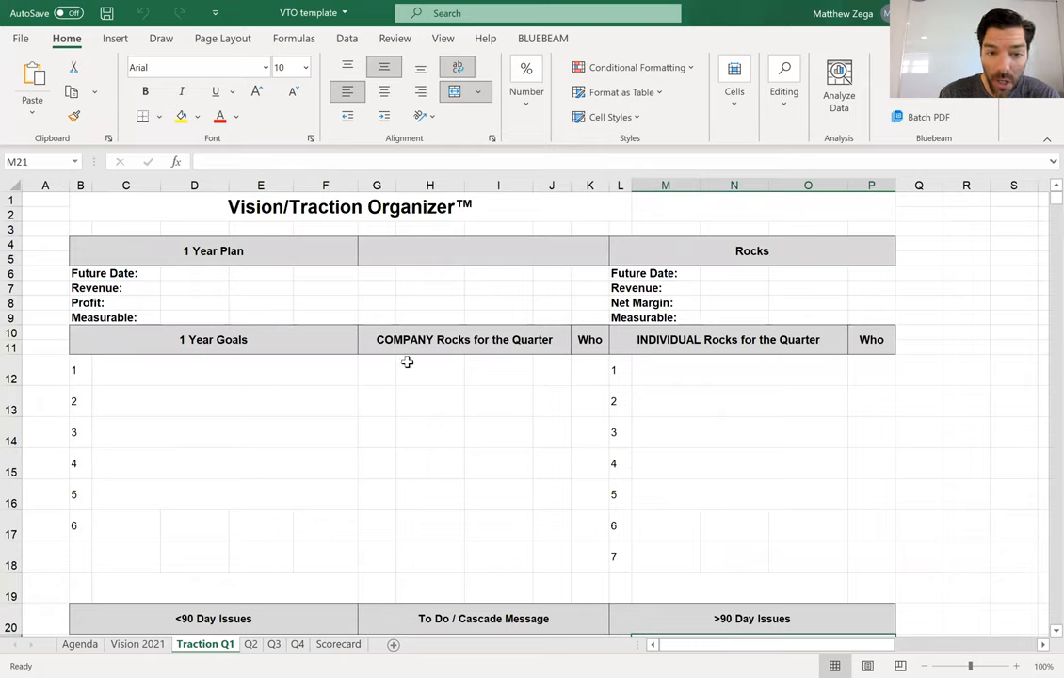
mouse_move(770, 452)
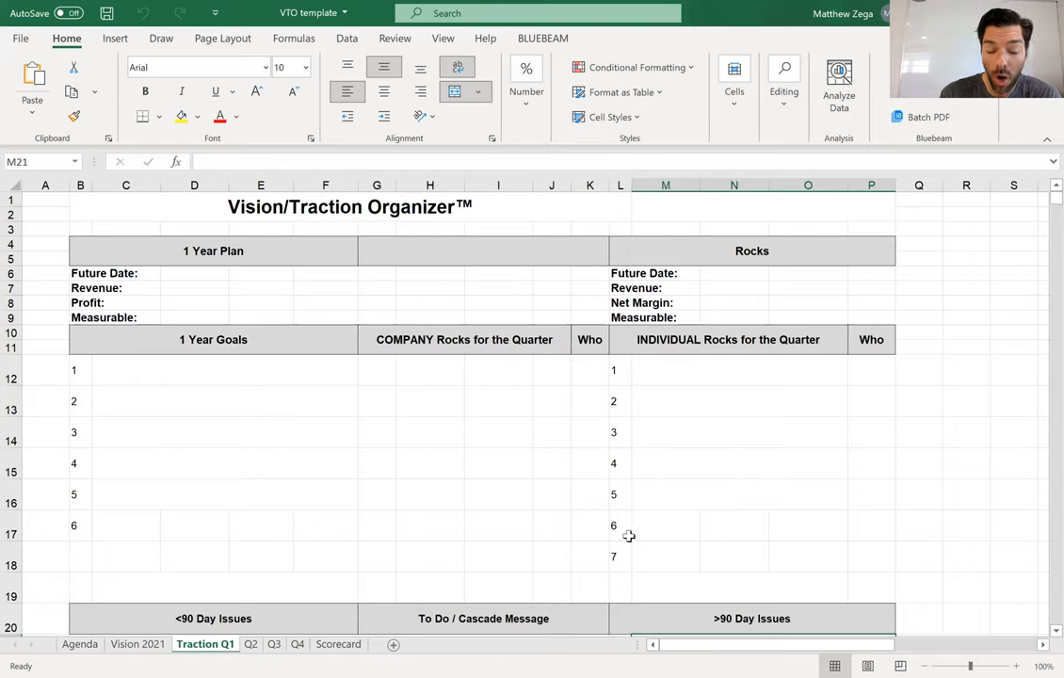
mouse_move(779, 463)
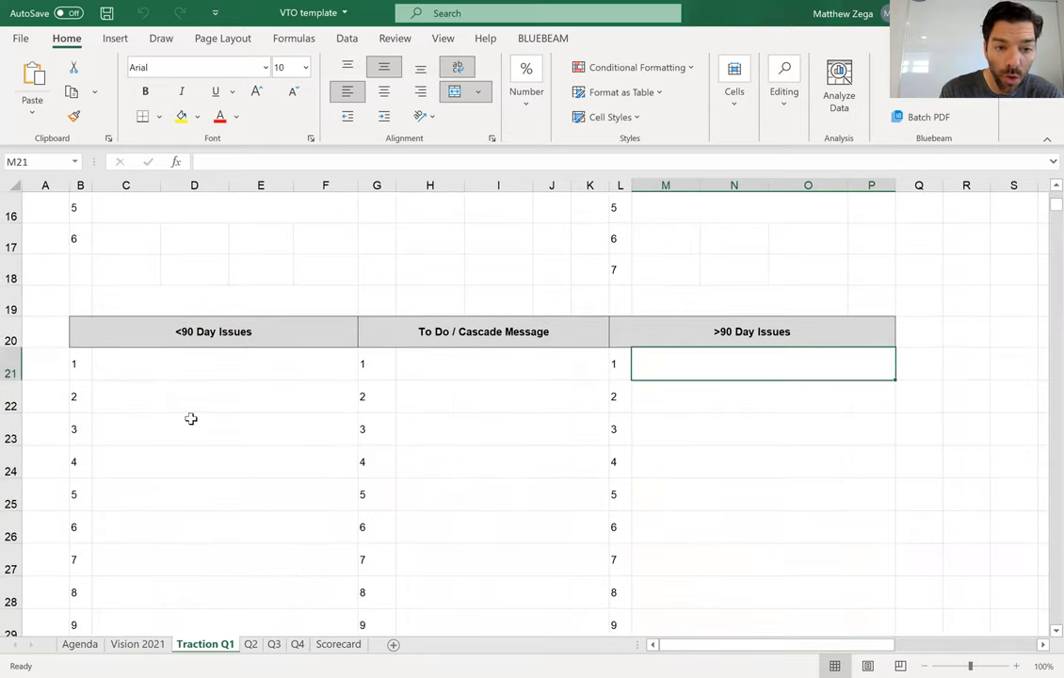
mouse_move(253, 563)
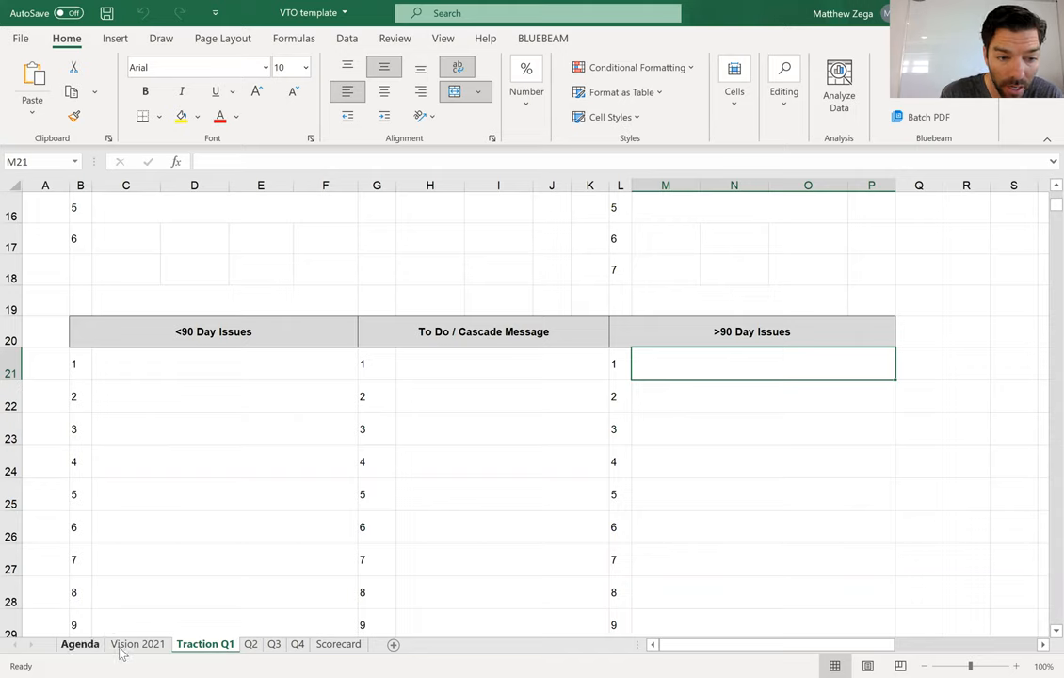
- Glance at the Vision 2021 sheet, then move on to the Agenda sheet
left_click(138, 644)
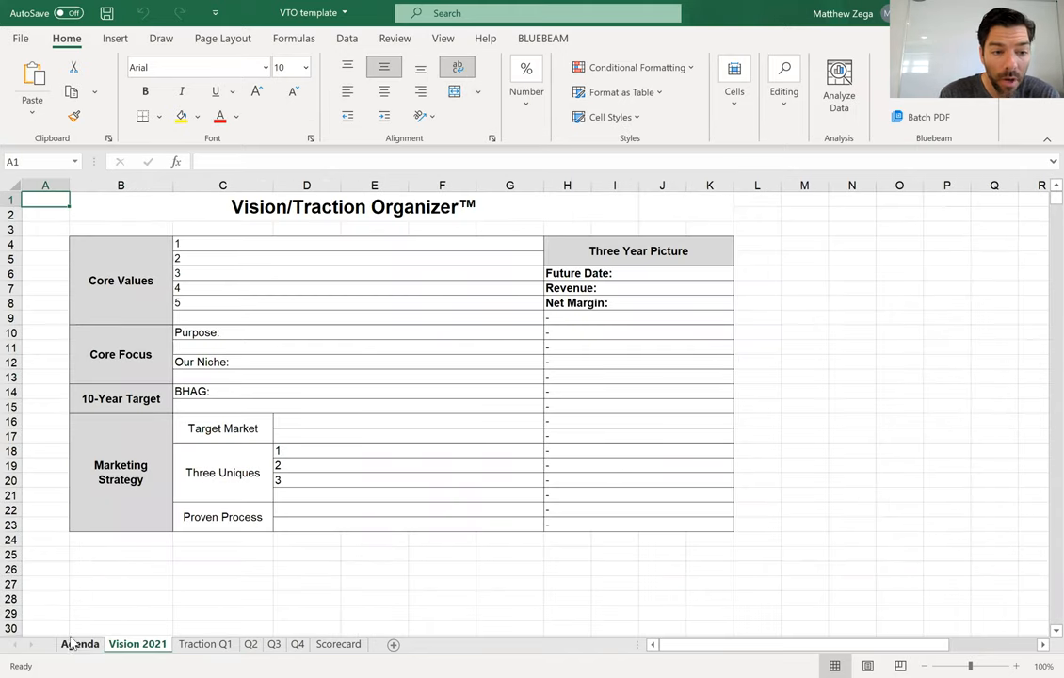
left_click(80, 644)
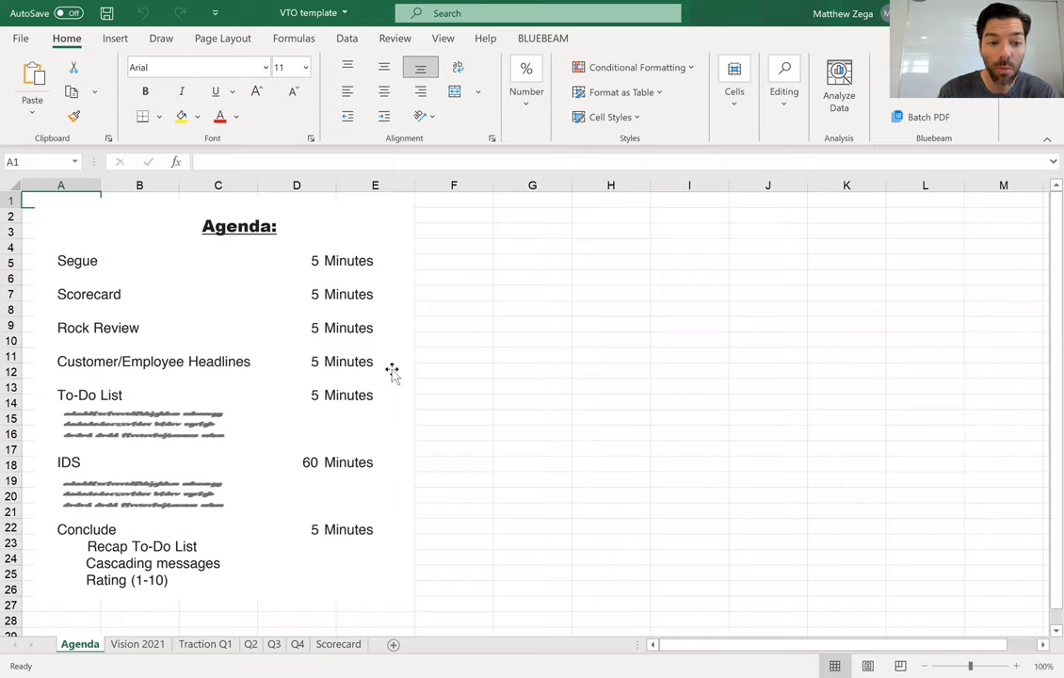
left_click(205, 644)
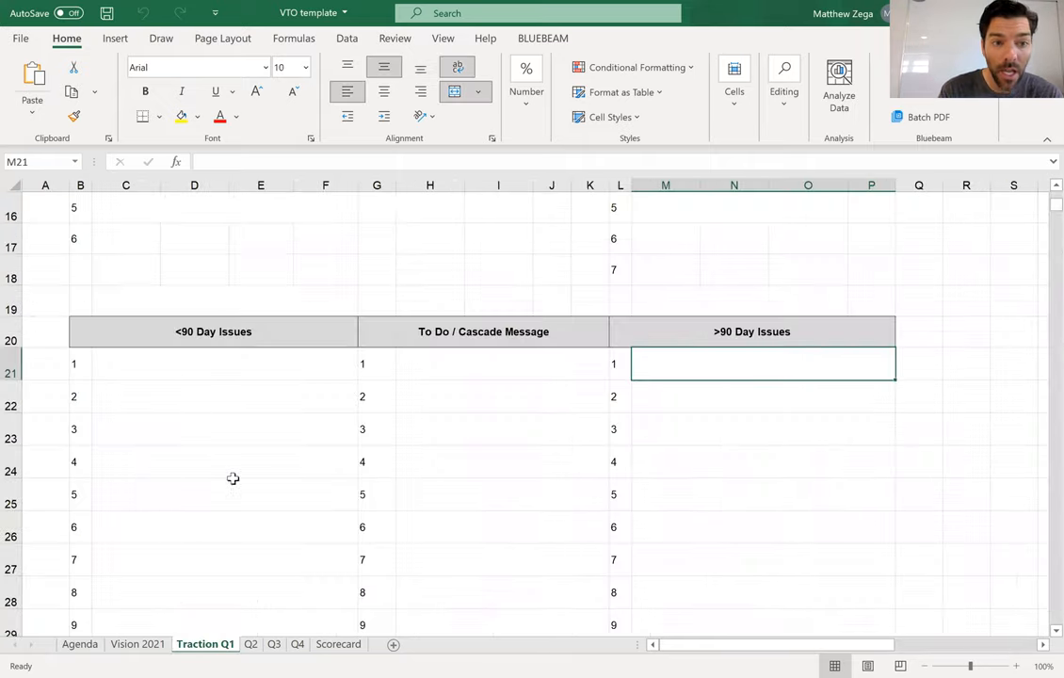
mouse_move(202, 406)
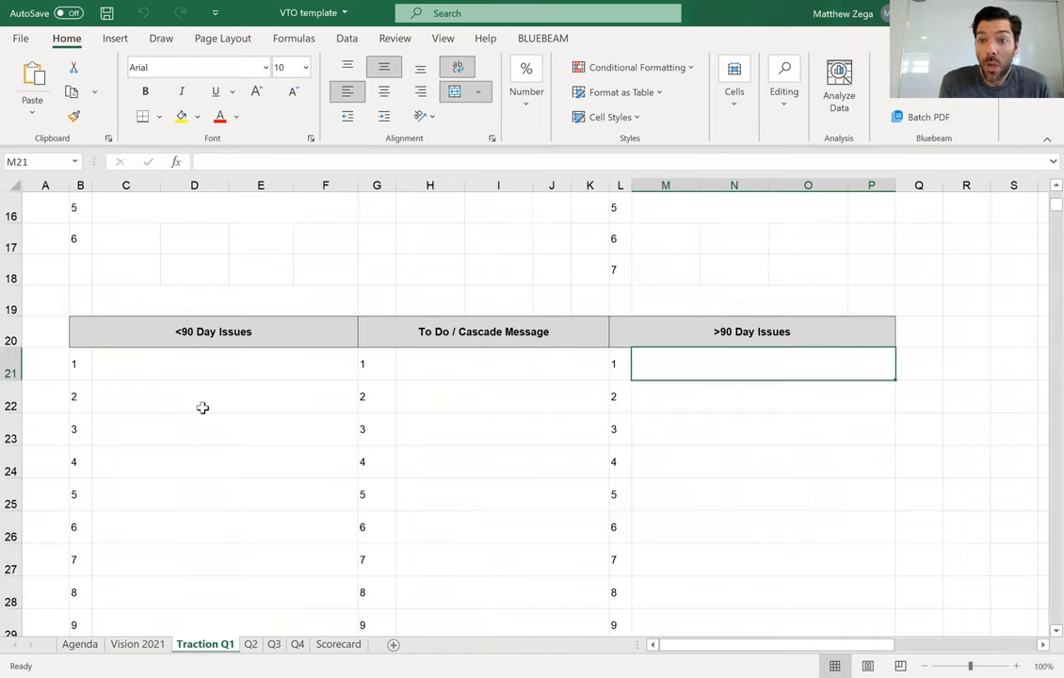
mouse_move(148, 443)
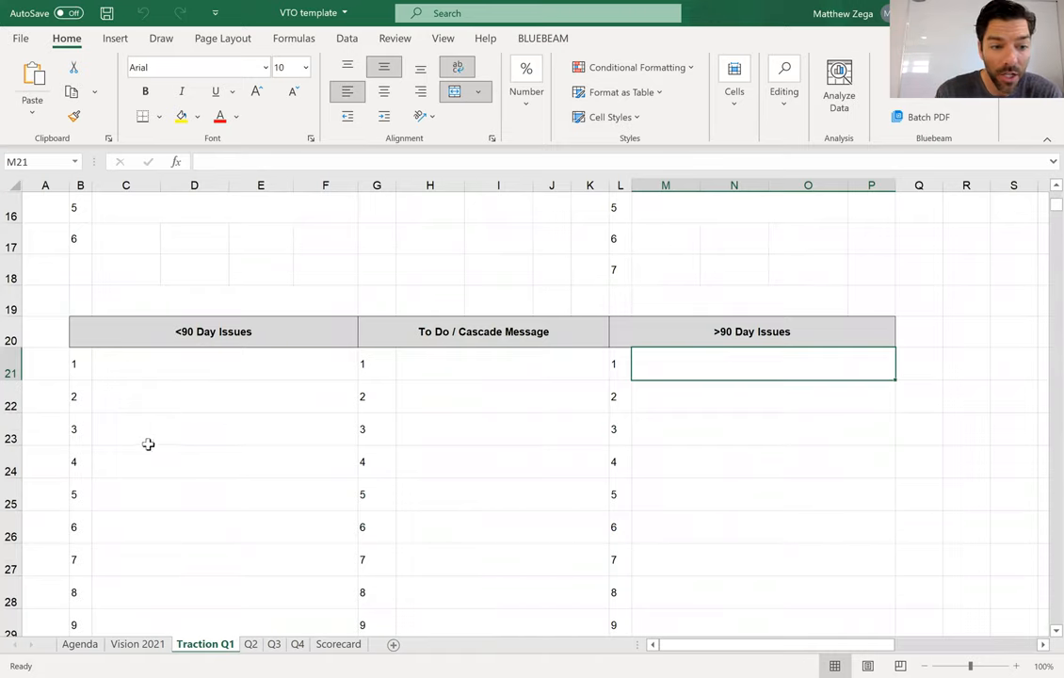
left_click(79, 644)
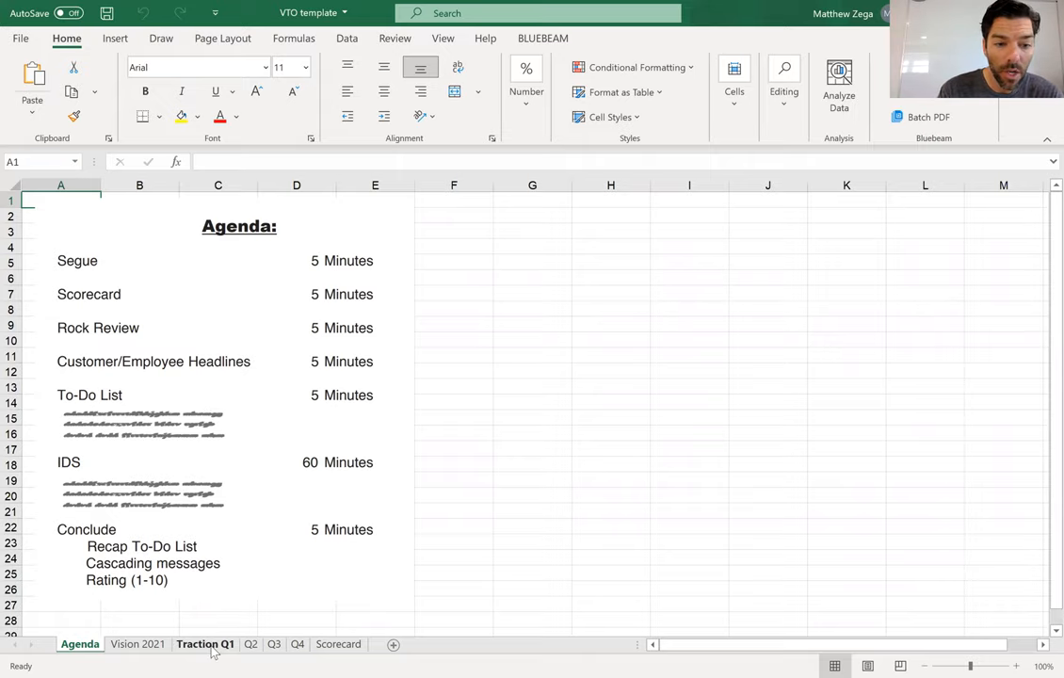
- Bring up Traction Q1 showing the empty <90 and >90 Day Issues lists
left_click(204, 643)
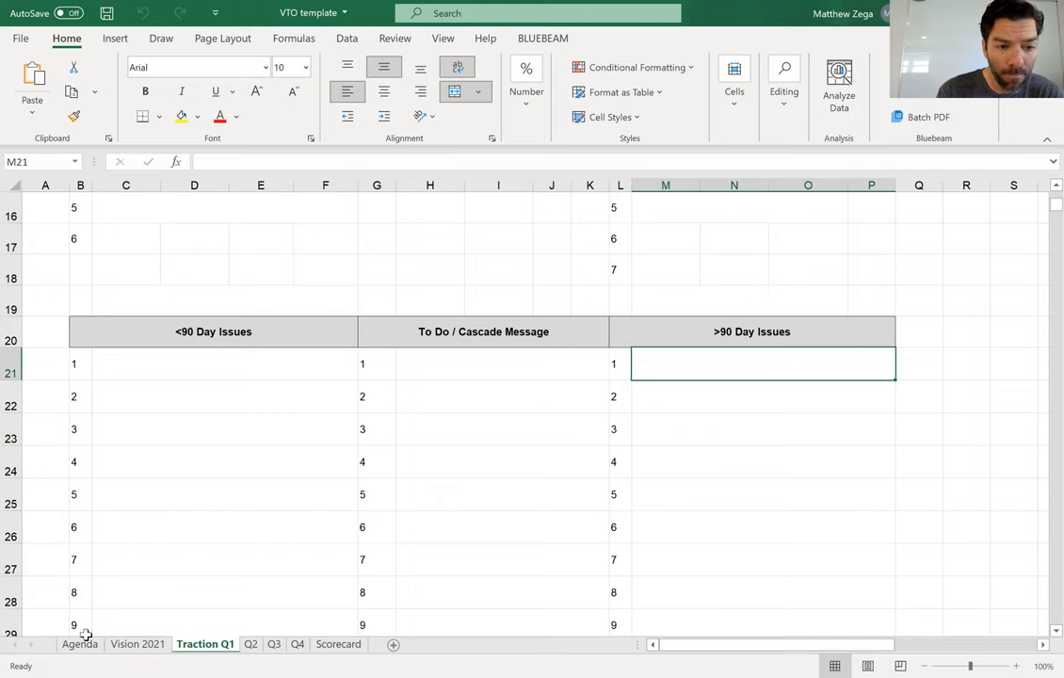
- Return to the Agenda sheet with its meeting segments and minute allotments
left_click(79, 644)
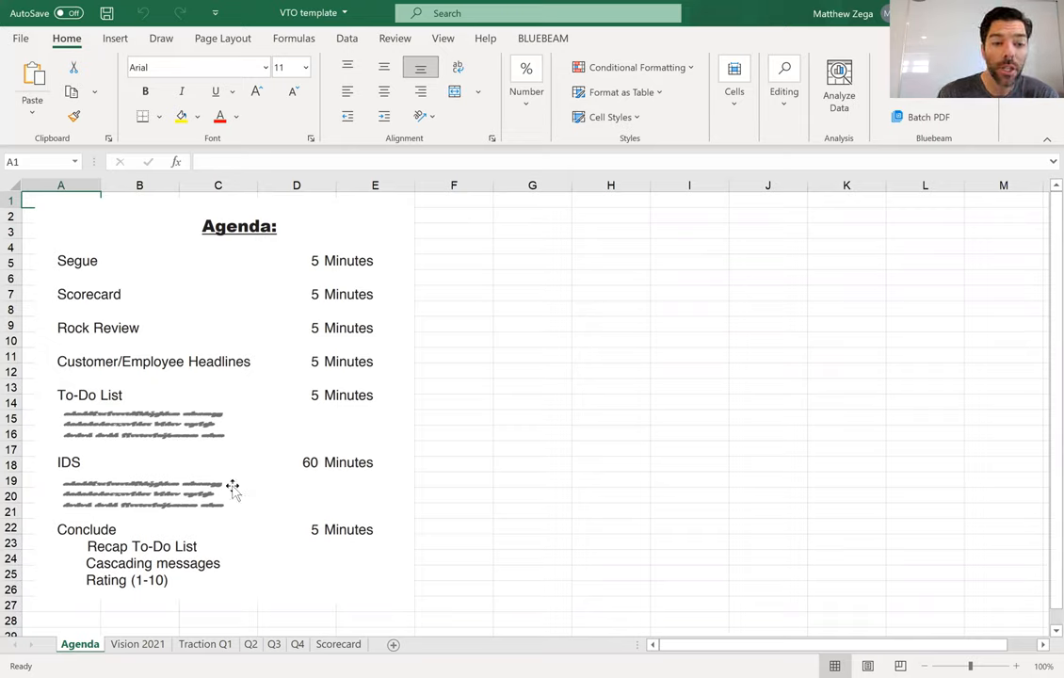
mouse_move(245, 488)
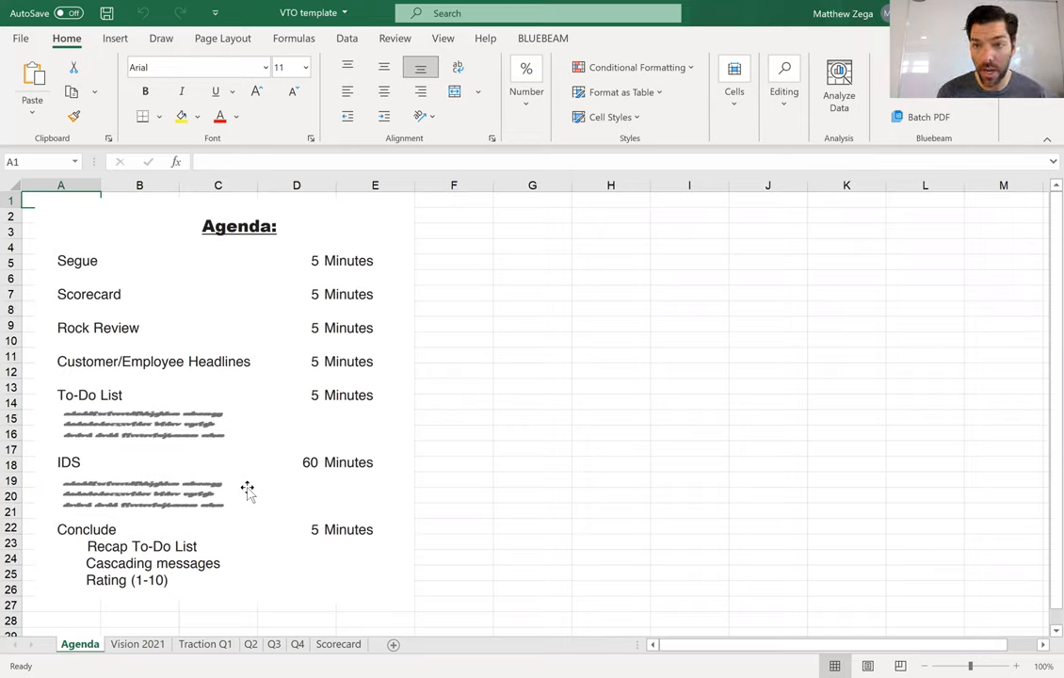
mouse_move(155, 607)
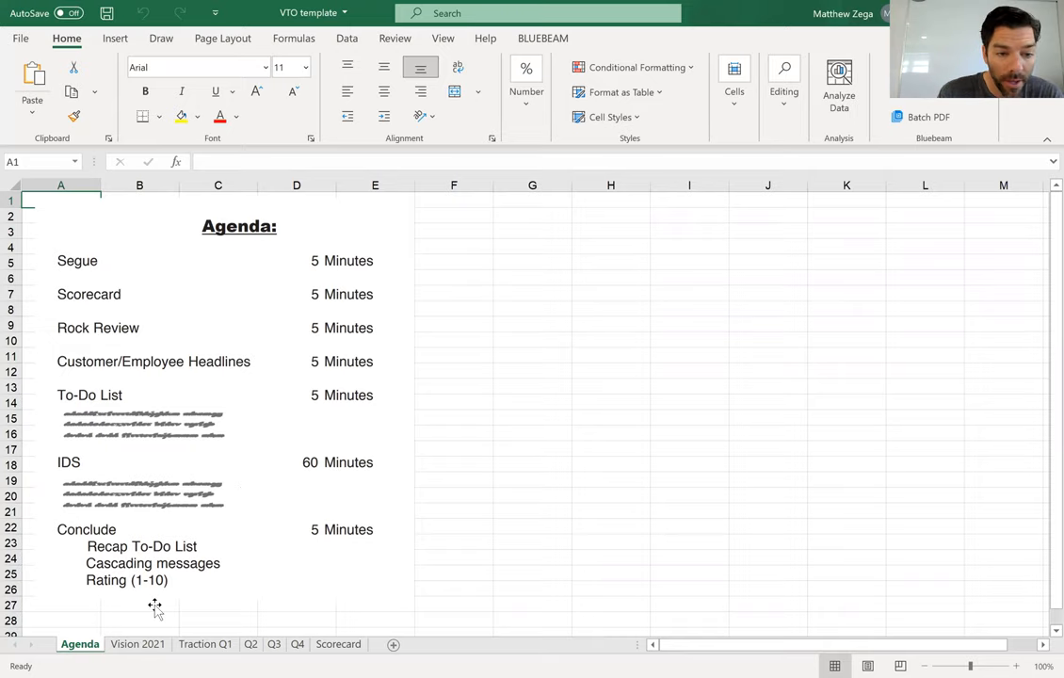
- Pass through Vision 2021 to Traction Q1 and fill issue numbers 4, 6 and 8 yellow
left_click(138, 644)
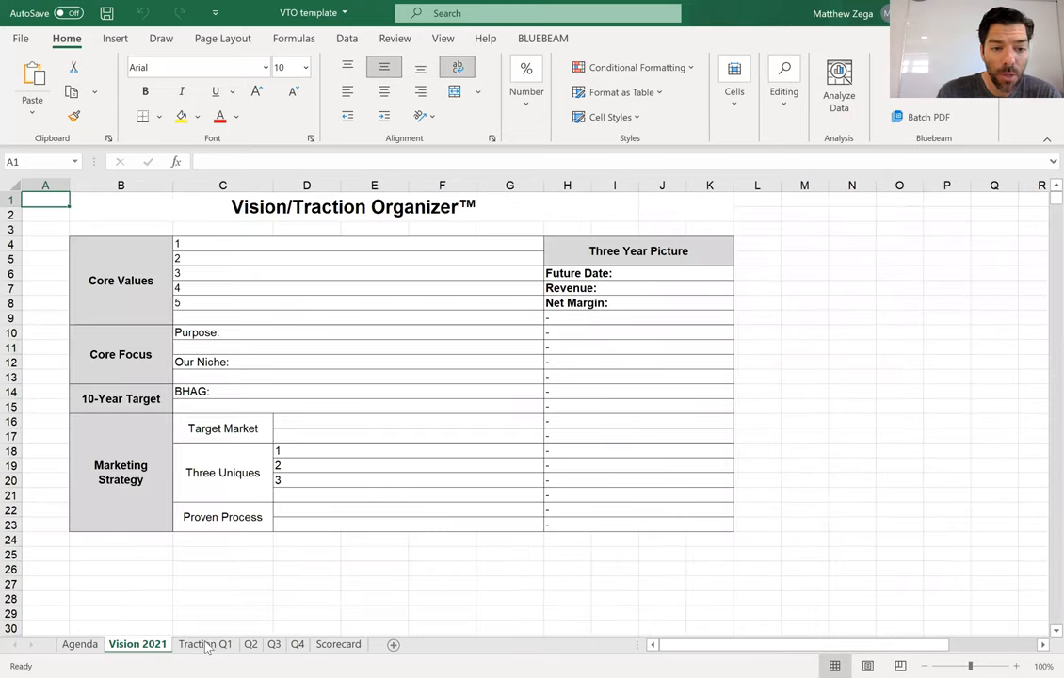
left_click(204, 644)
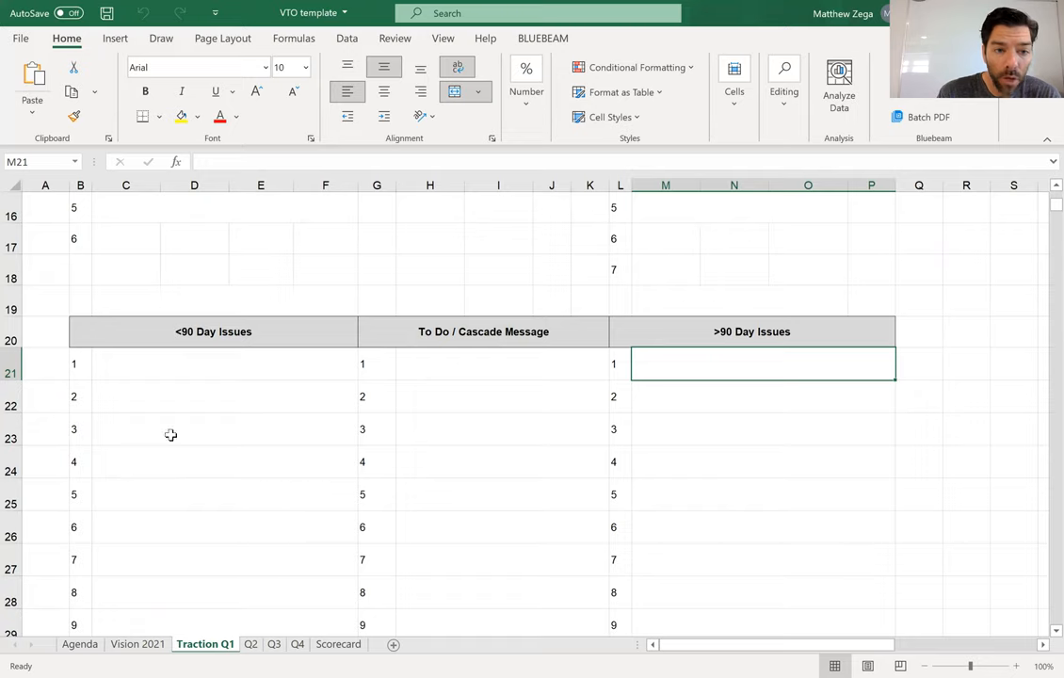
mouse_move(224, 432)
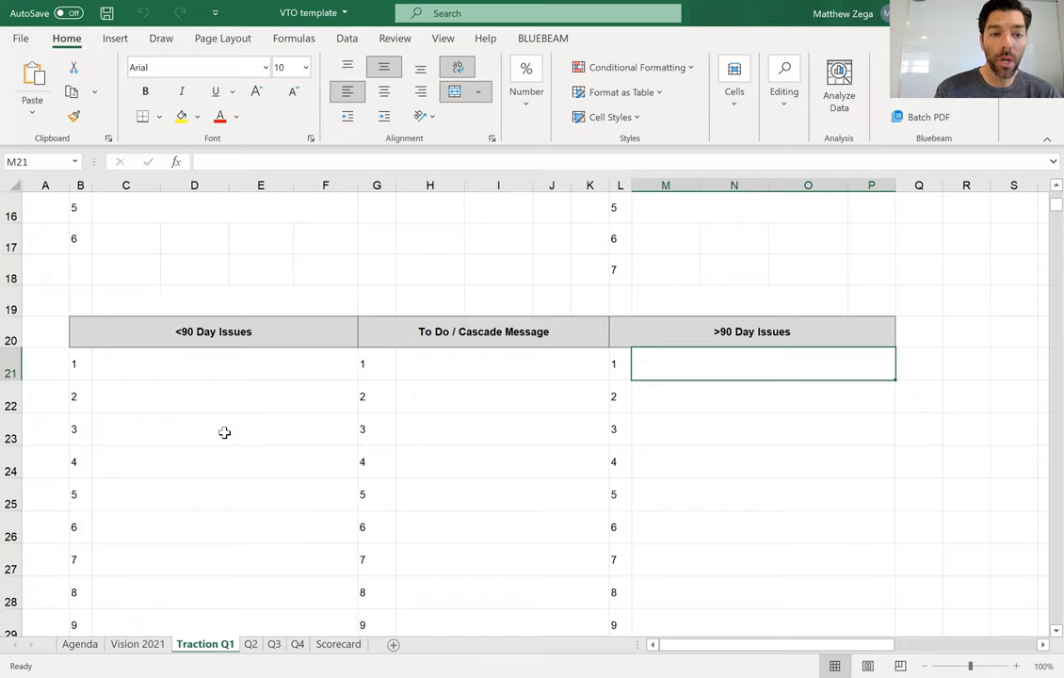
mouse_move(225, 429)
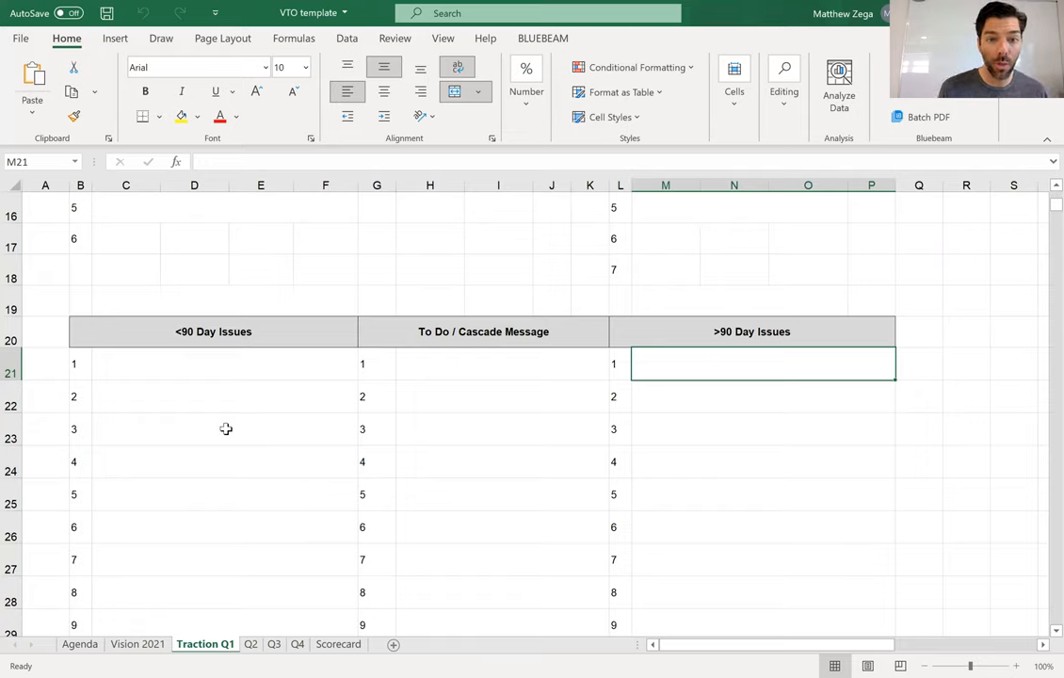
left_click(81, 363)
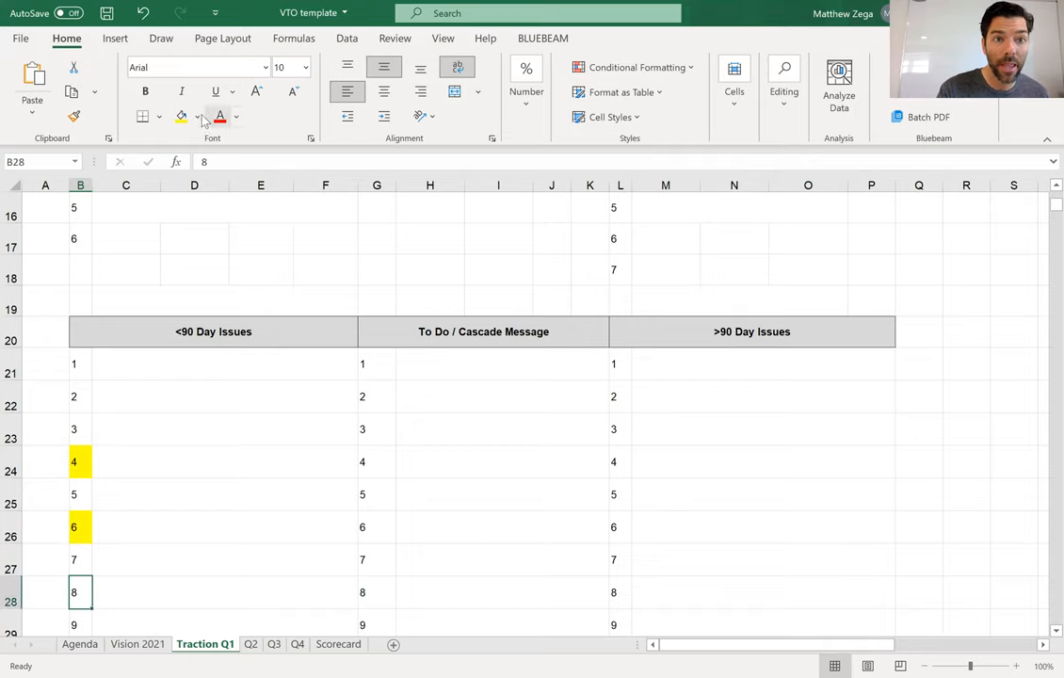
left_click(182, 116)
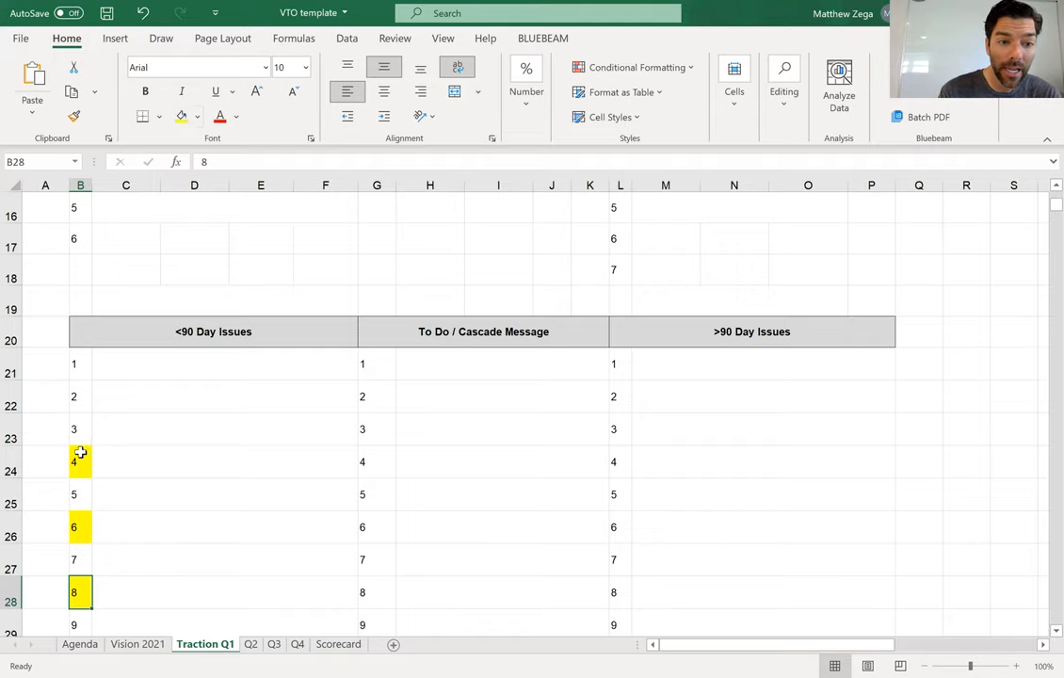
left_click(80, 461)
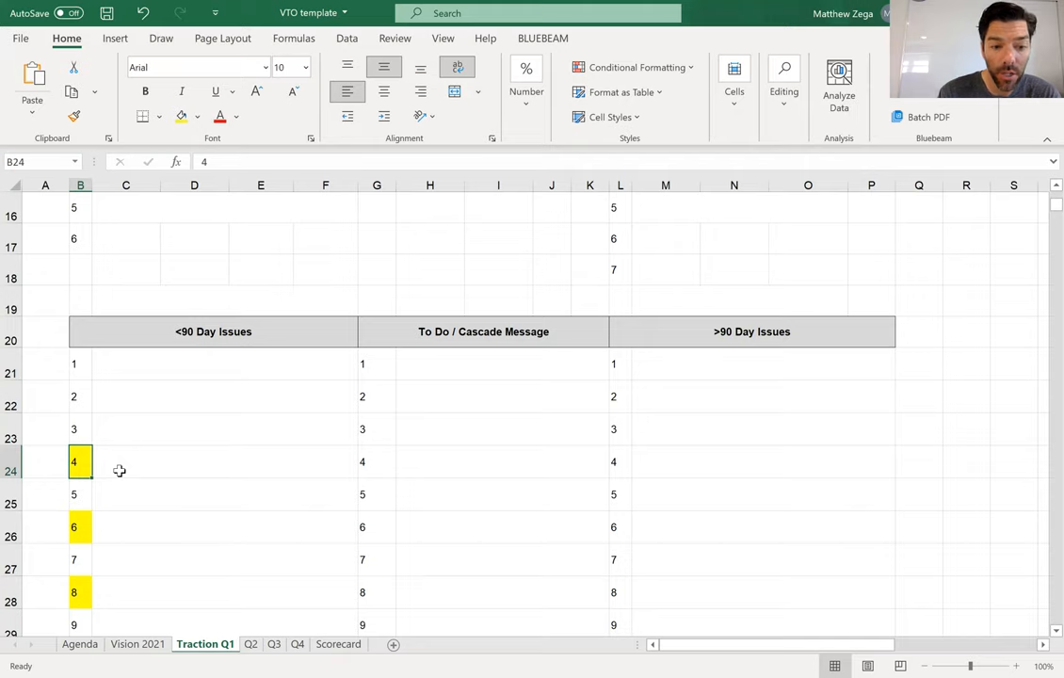
- Alternate between the Agenda and Traction Q1 sheets twice, ending on Agenda
left_click(79, 644)
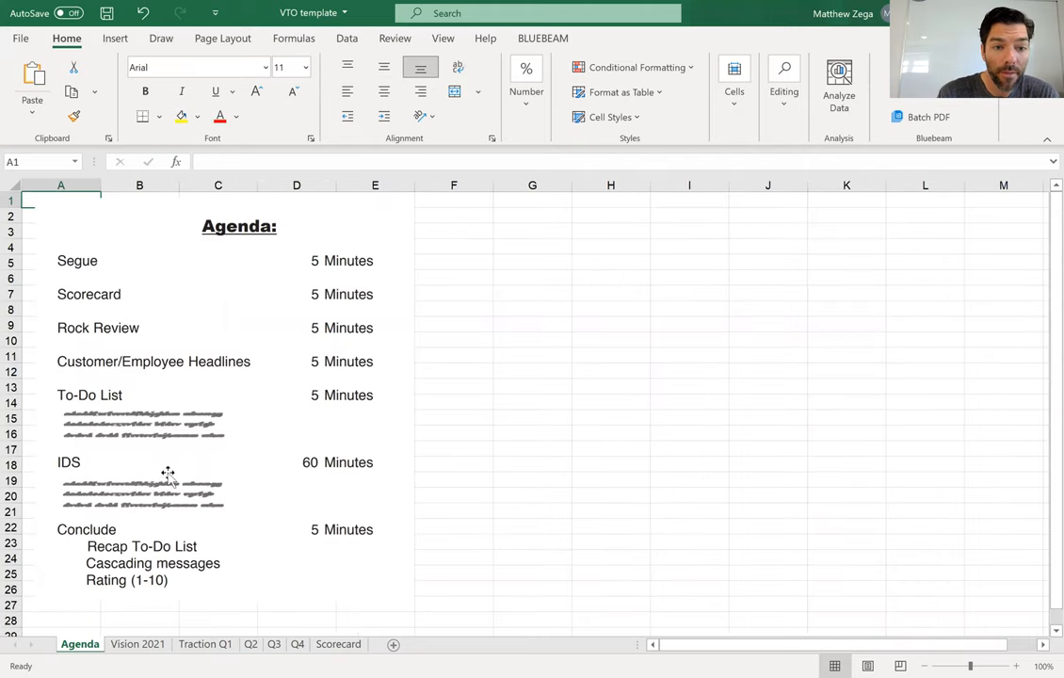
mouse_move(194, 472)
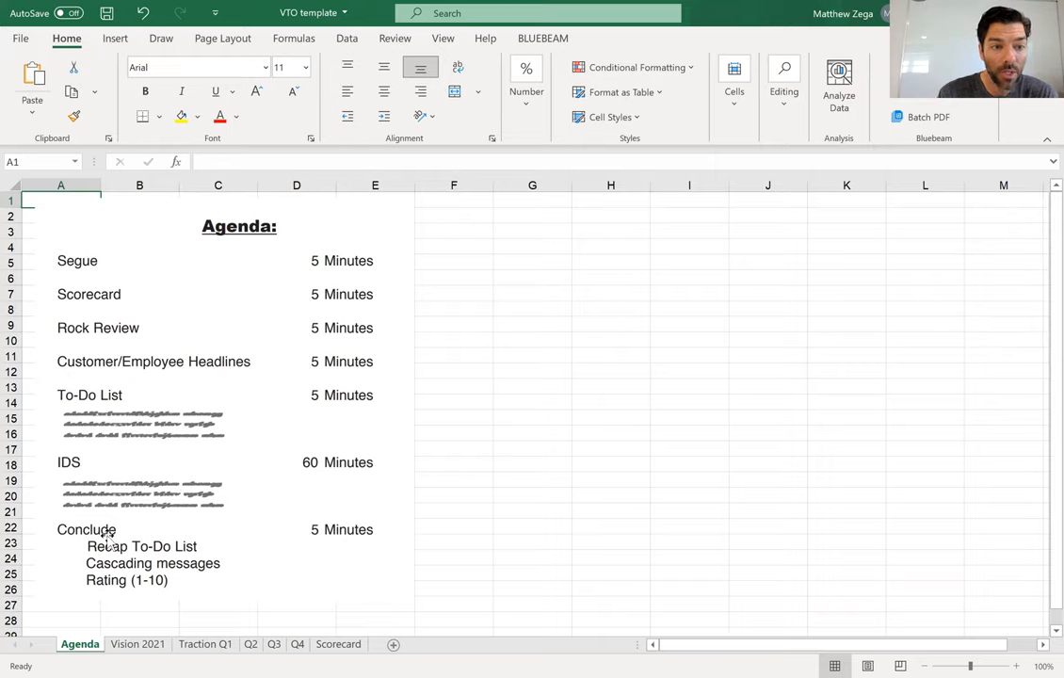
mouse_move(265, 539)
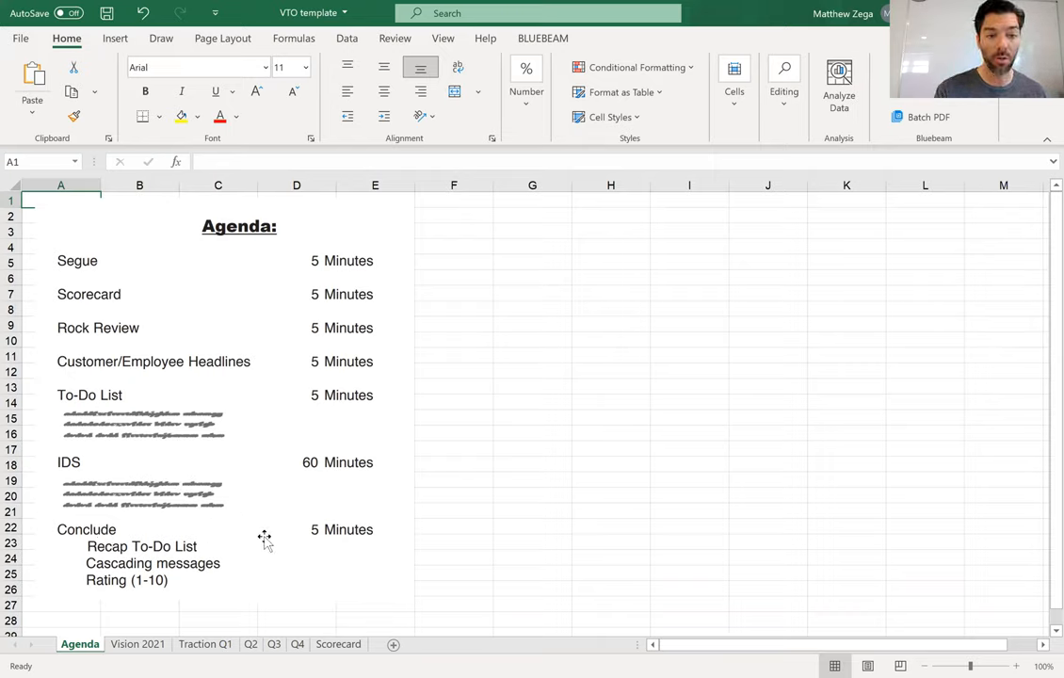
mouse_move(164, 643)
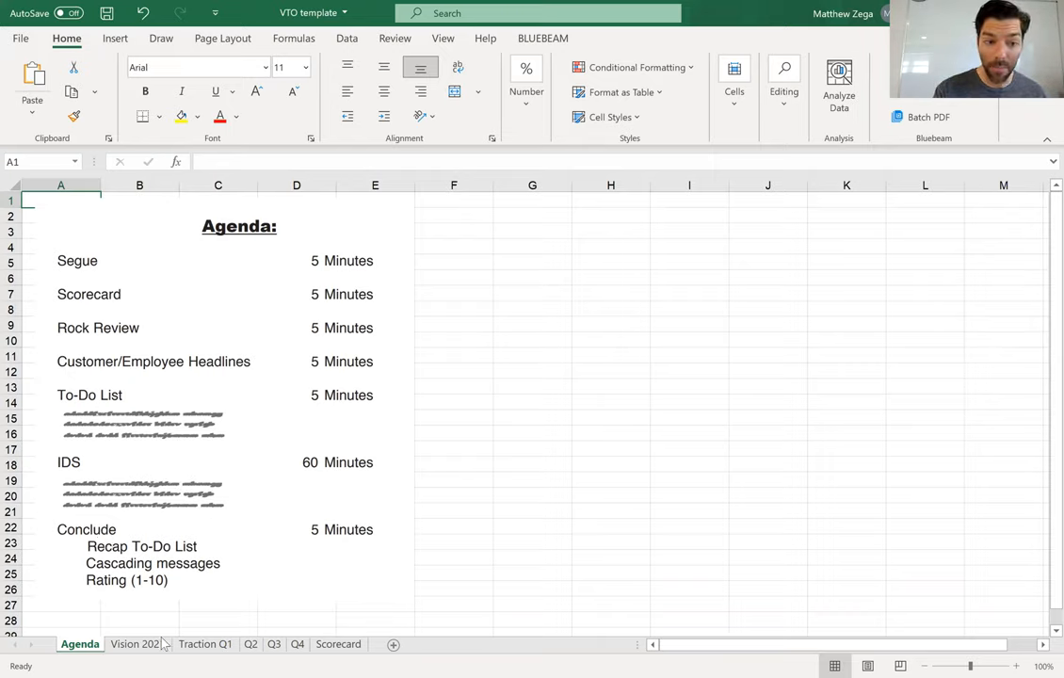
left_click(205, 644)
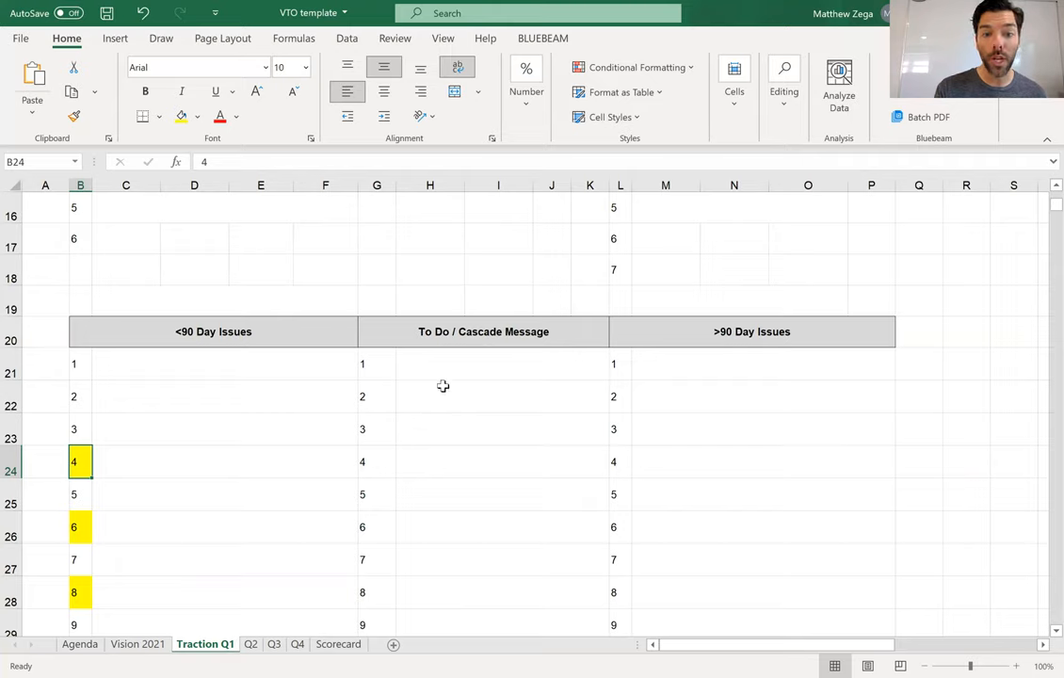
mouse_move(495, 365)
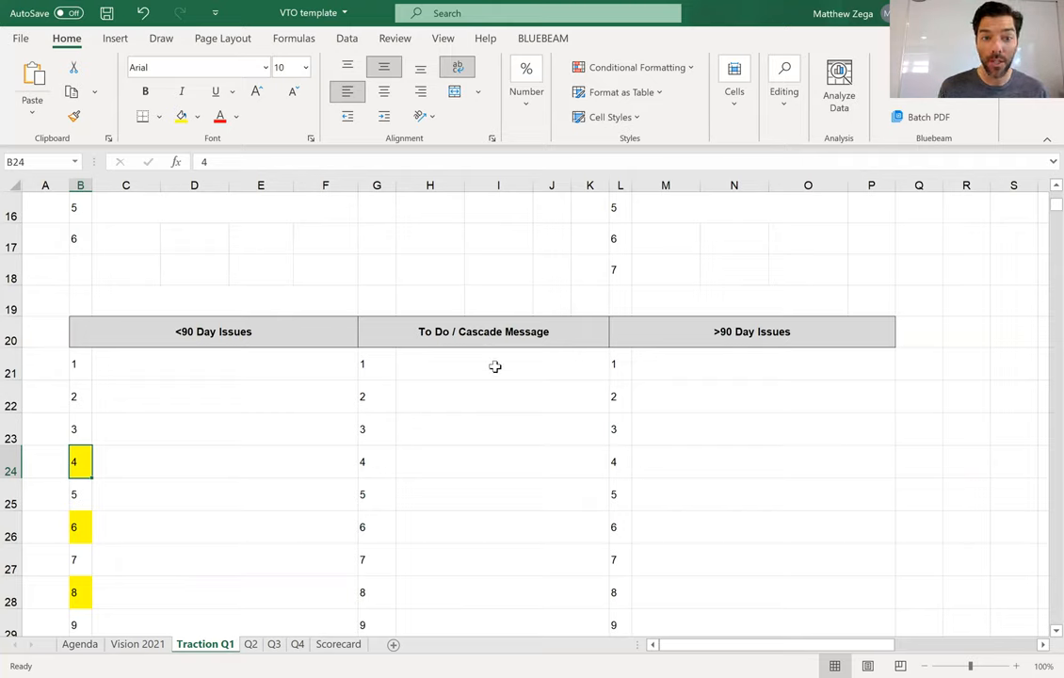
mouse_move(287, 457)
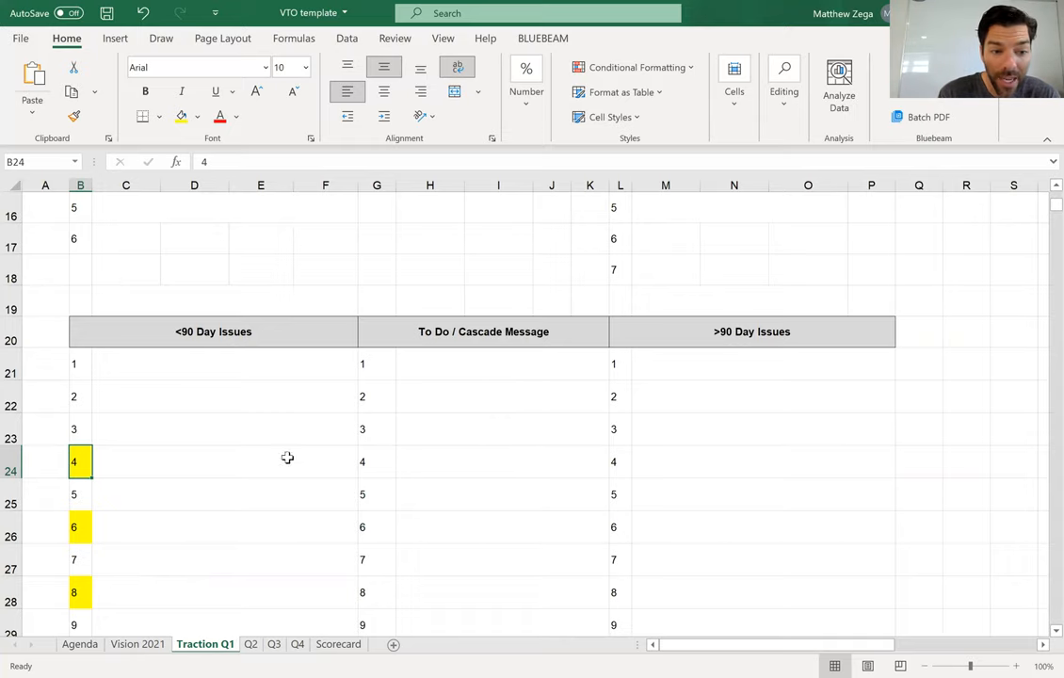
left_click(79, 644)
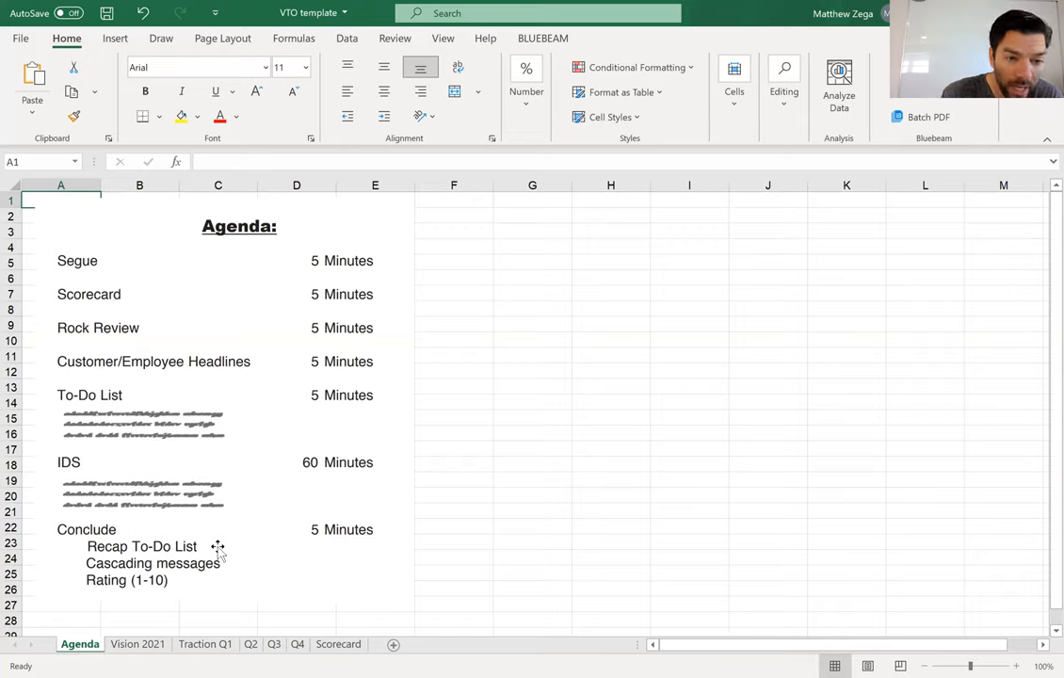
mouse_move(240, 569)
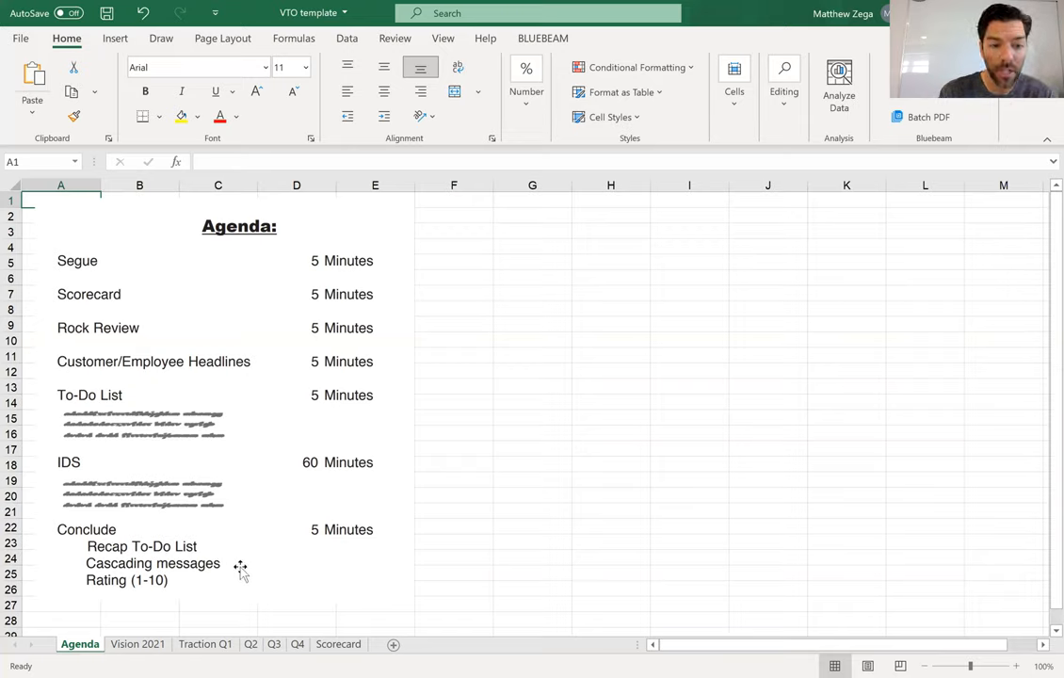
left_click(205, 643)
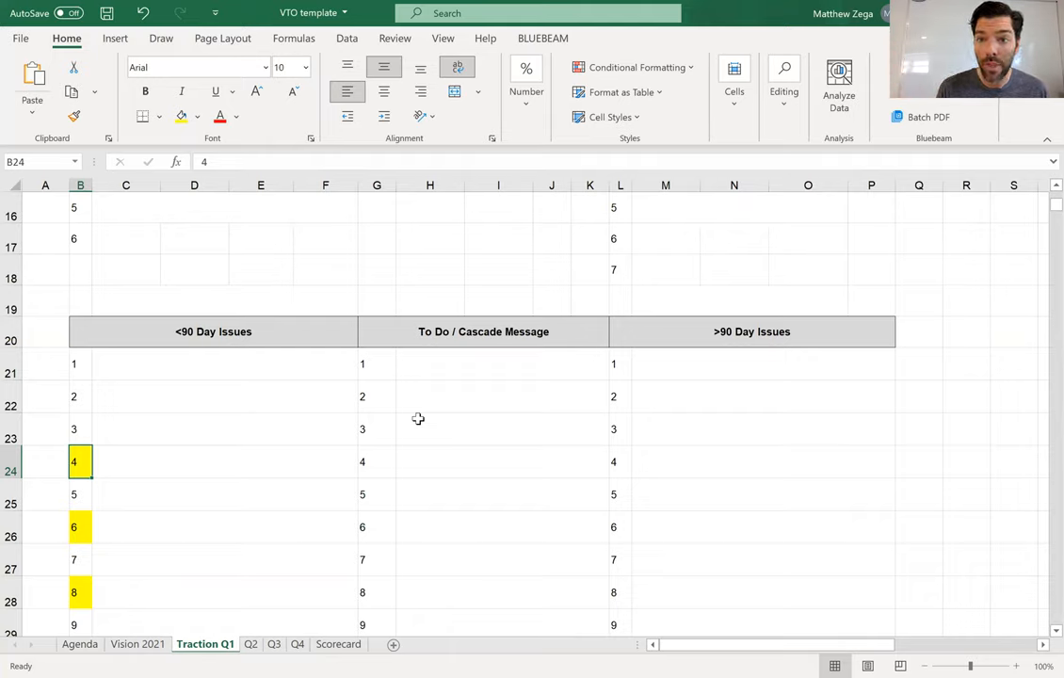
left_click(79, 644)
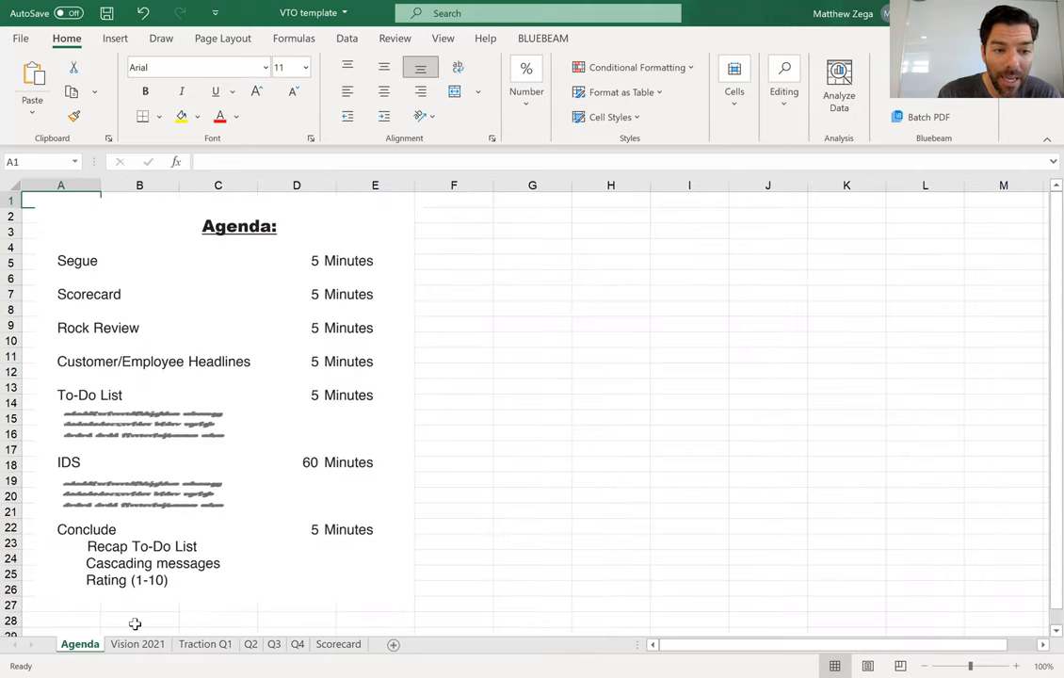
mouse_move(212, 581)
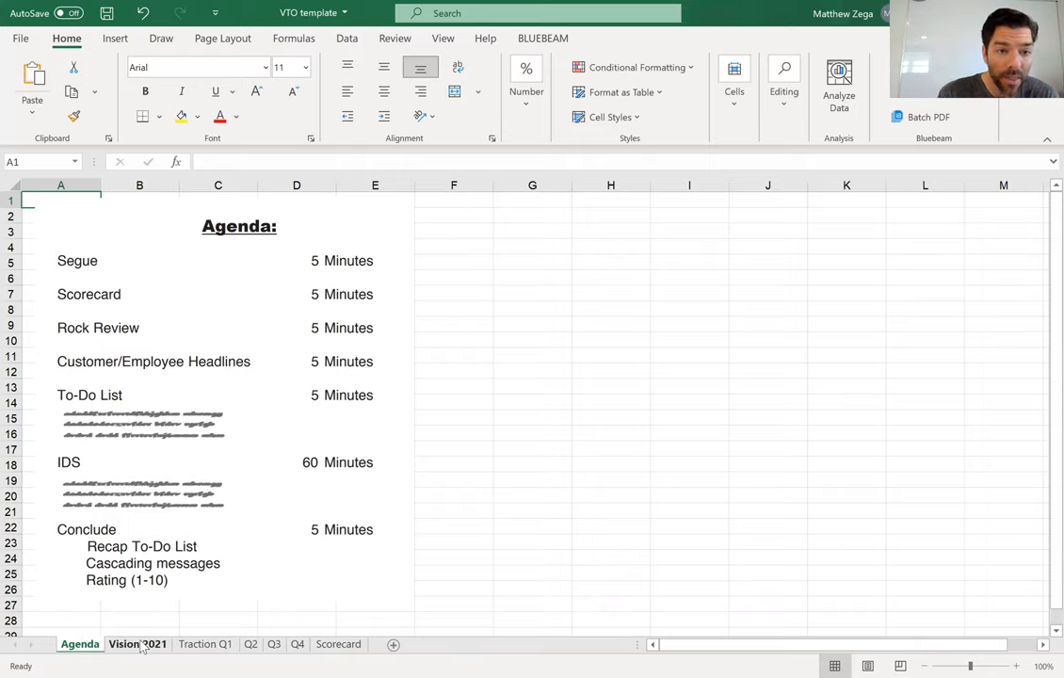
left_click(205, 644)
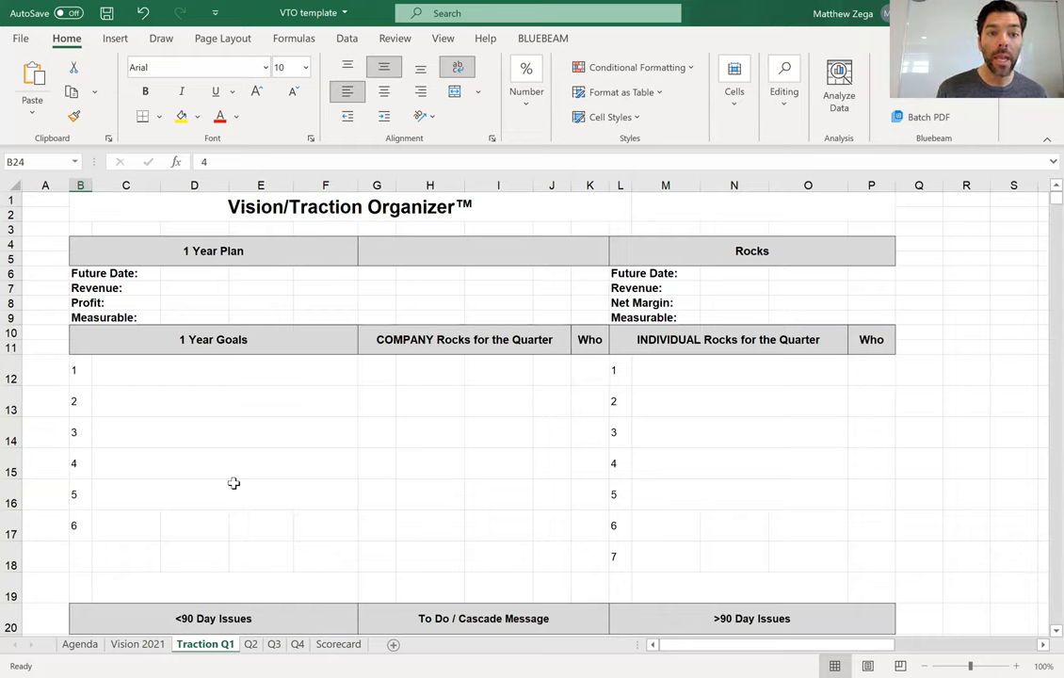
mouse_move(438, 223)
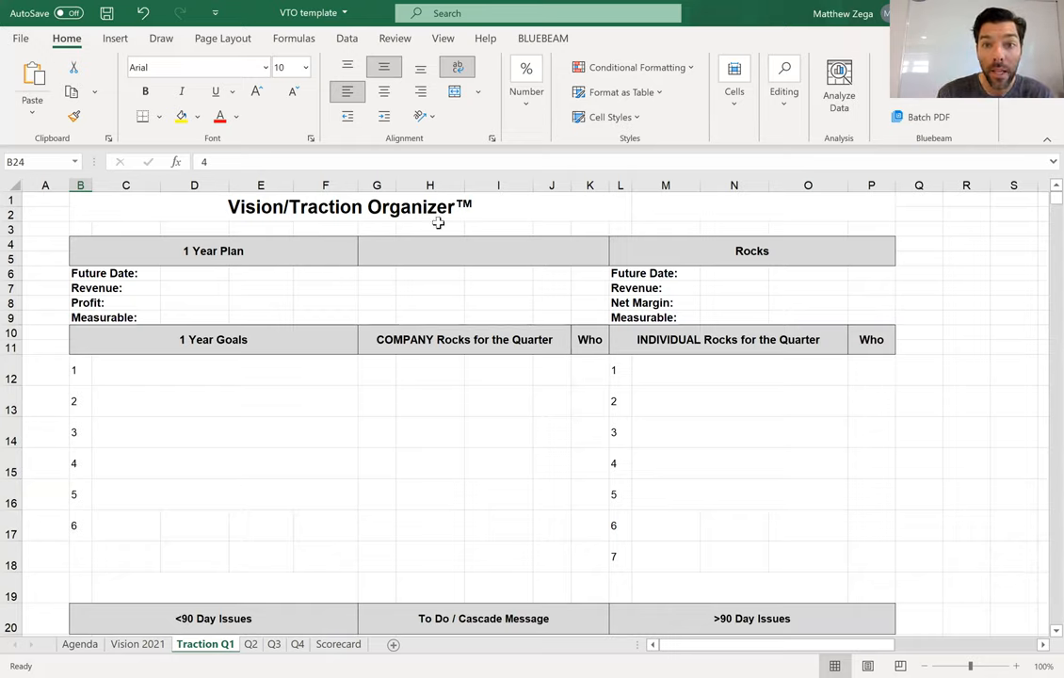